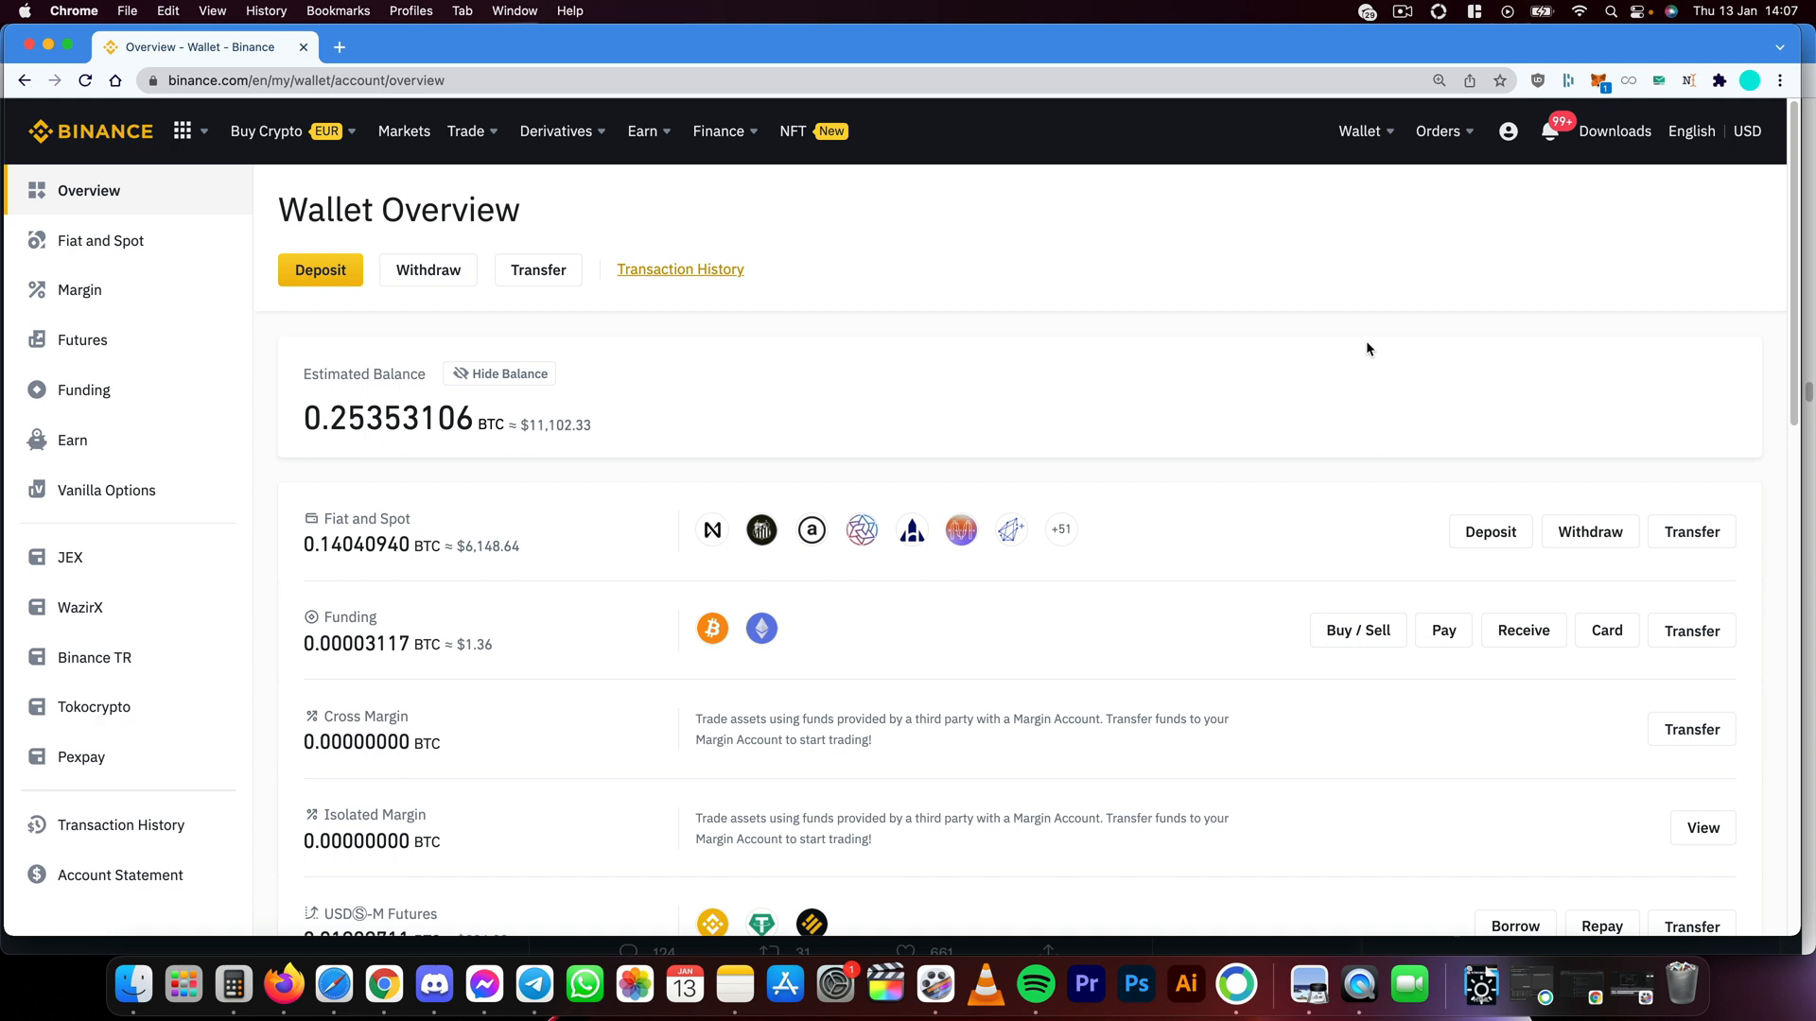
mouse_move(1357, 287)
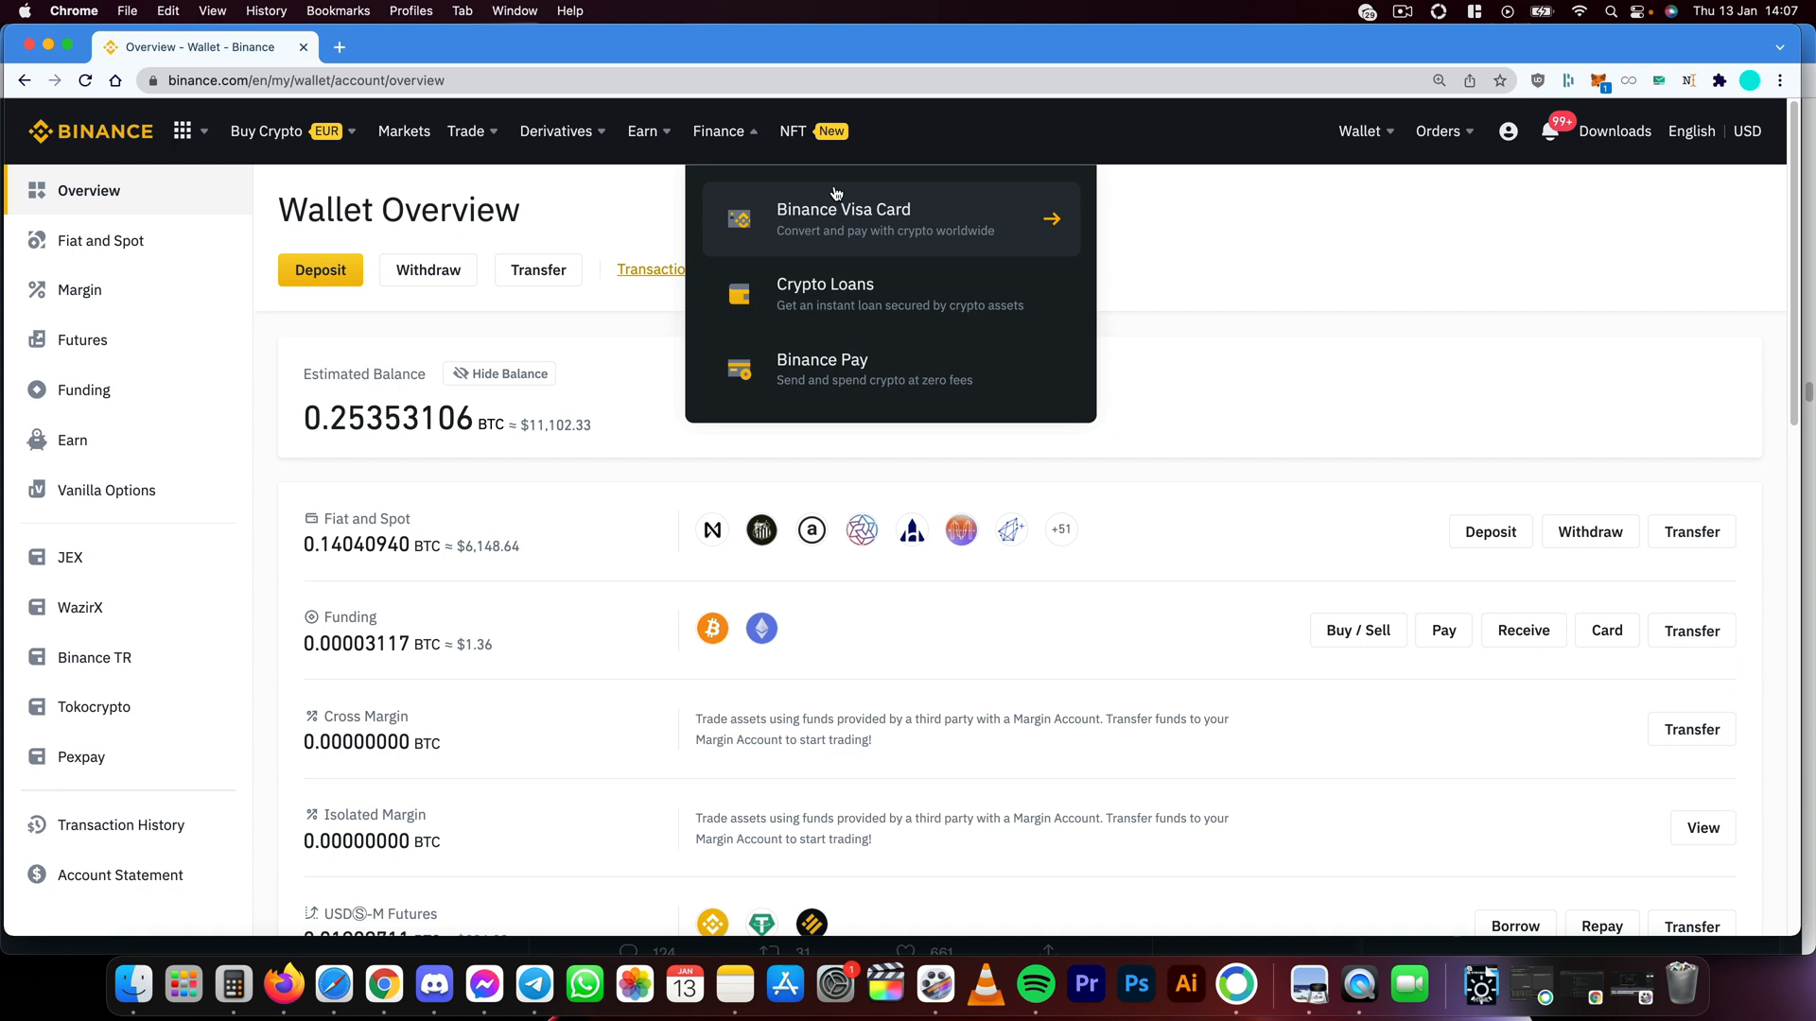
mouse_move(640, 132)
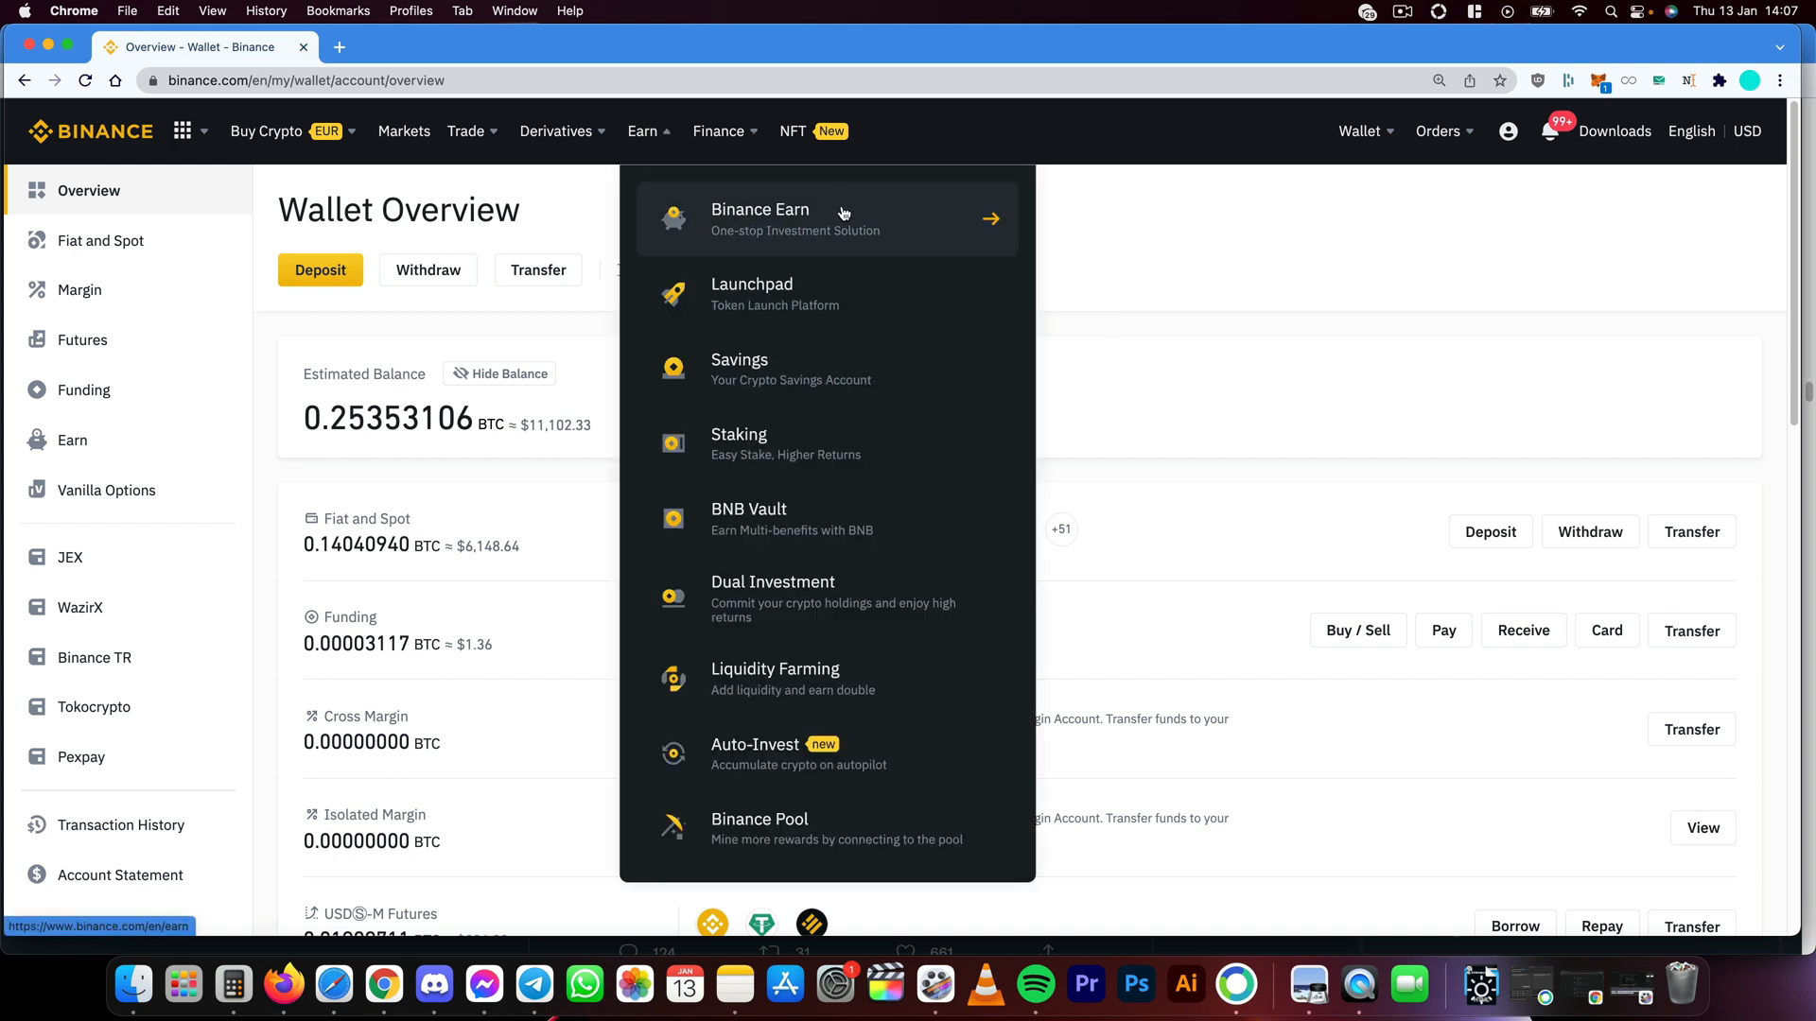
- Open Binance Earn and scroll down to the savings and staking product cards
click(759, 219)
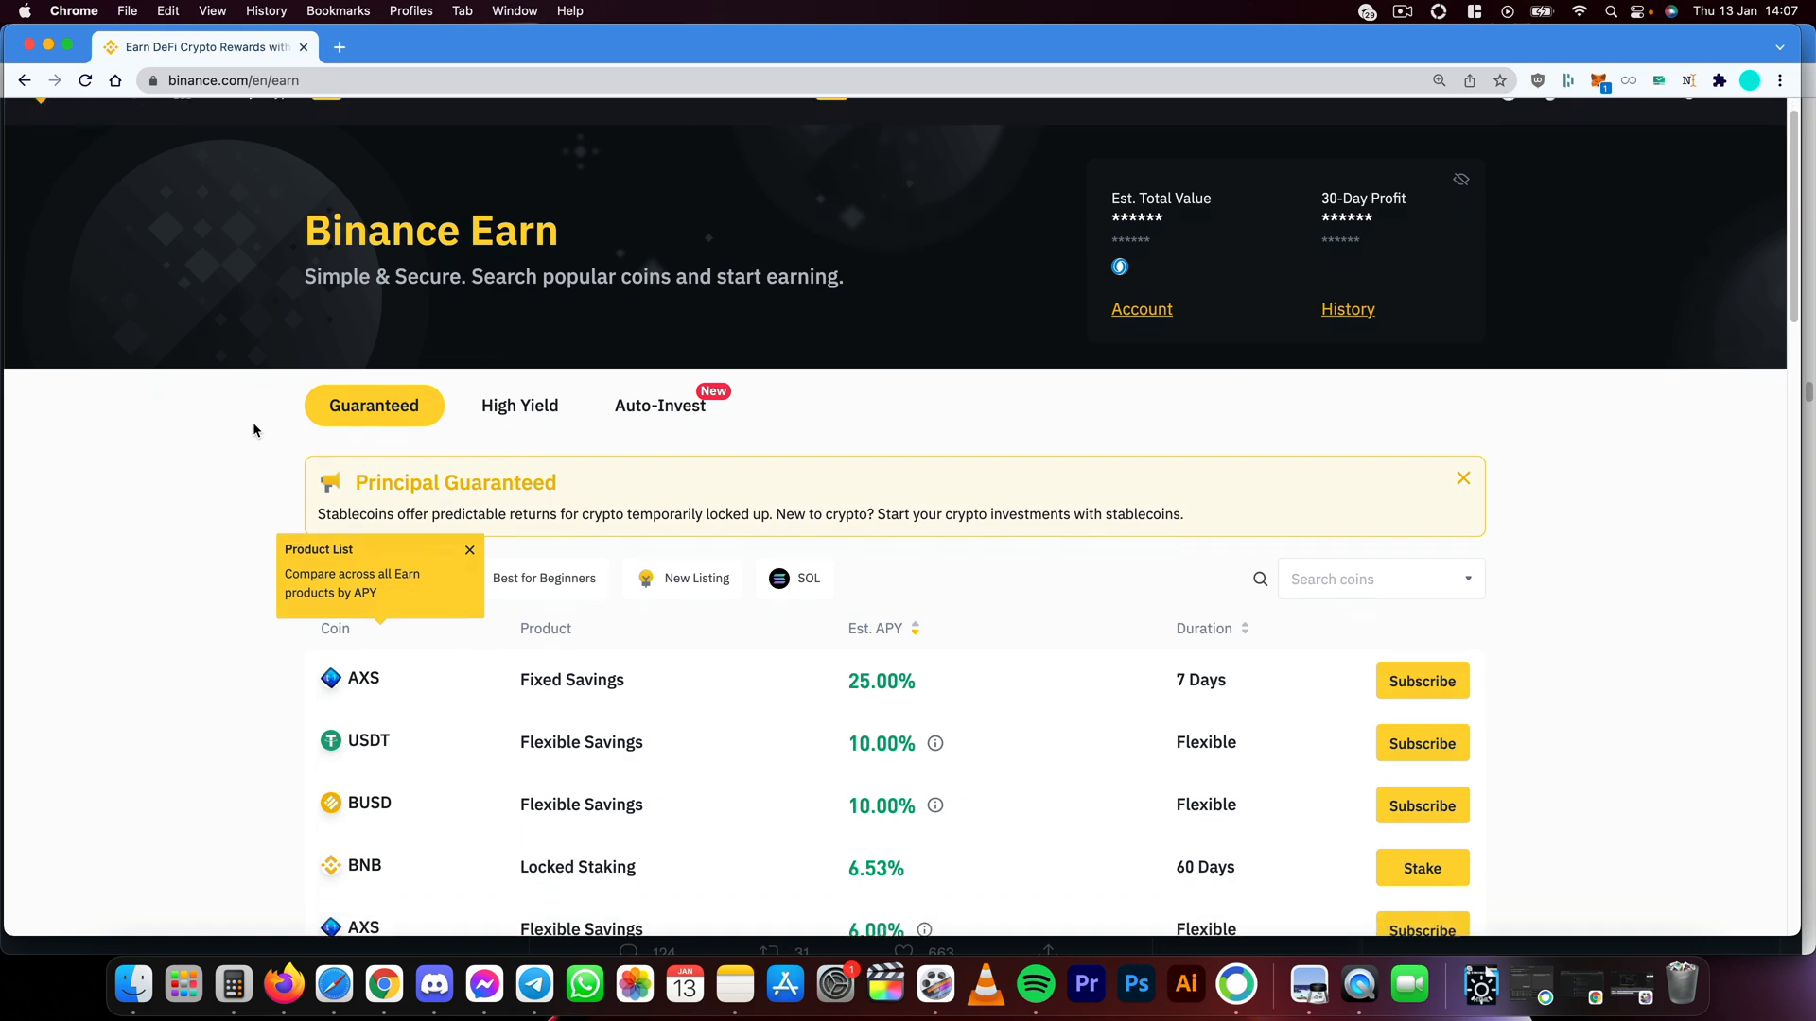
scroll(down, 3)
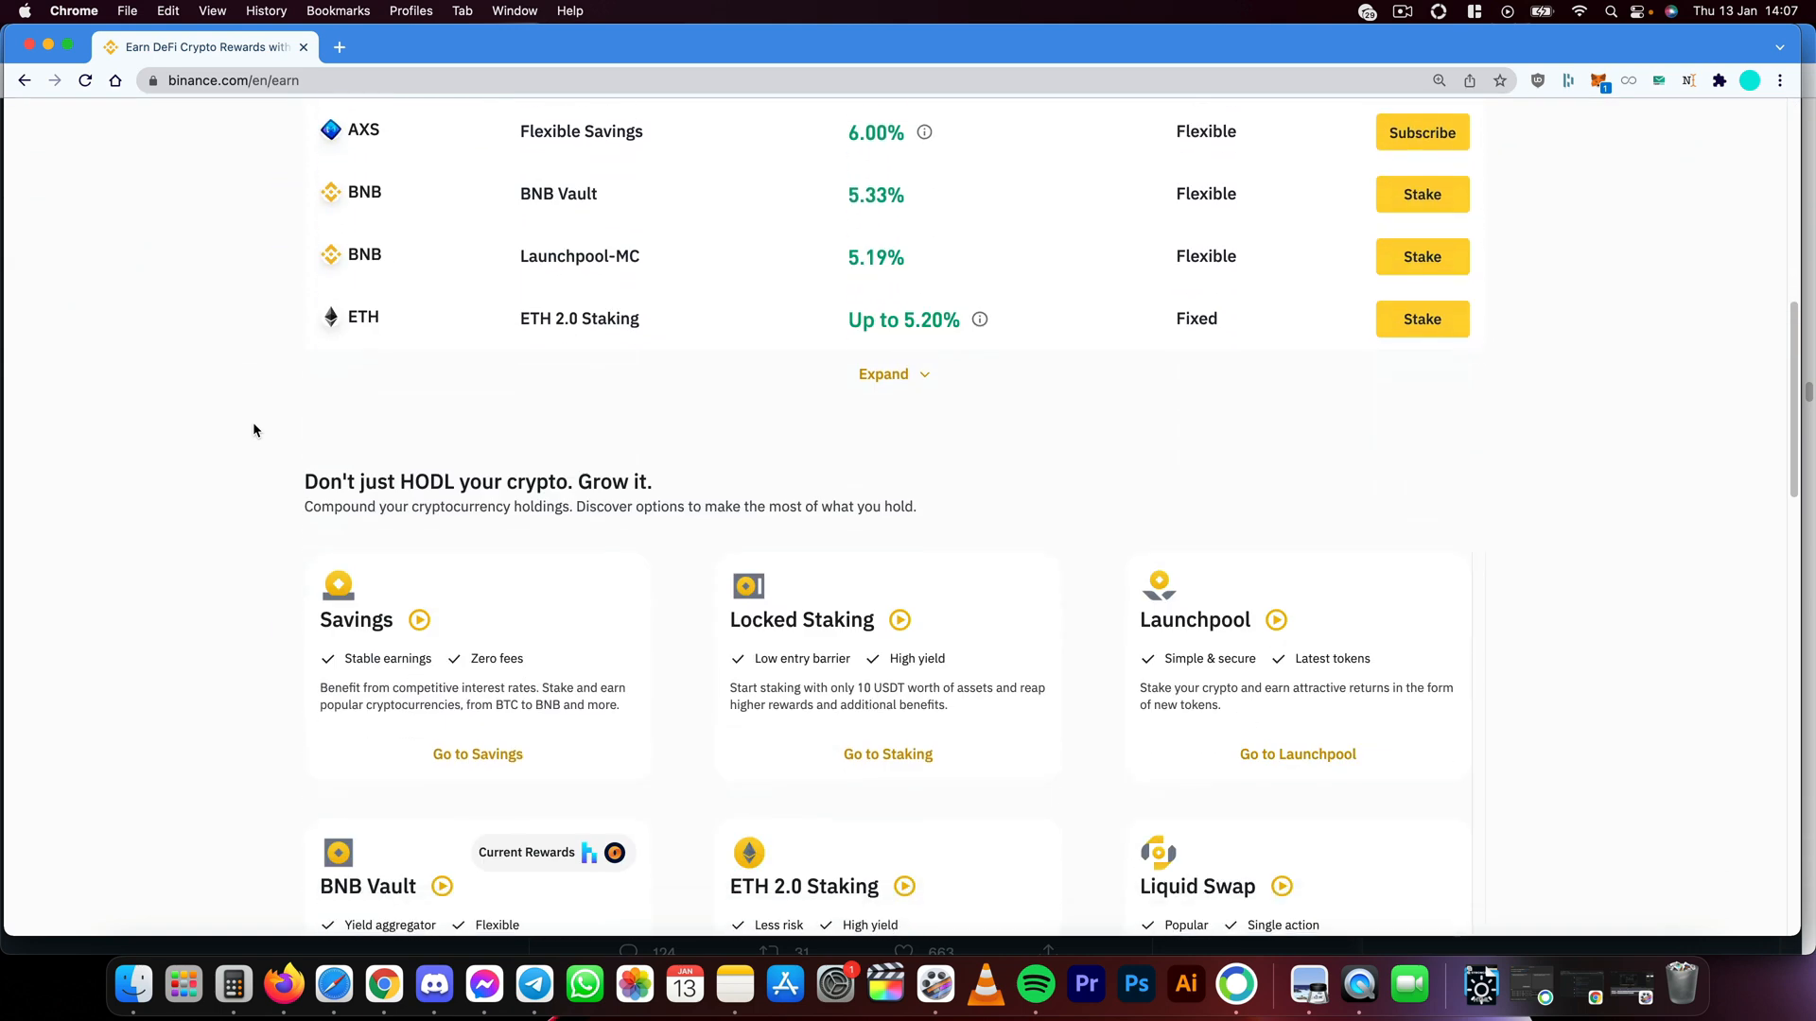
scroll(down, 3)
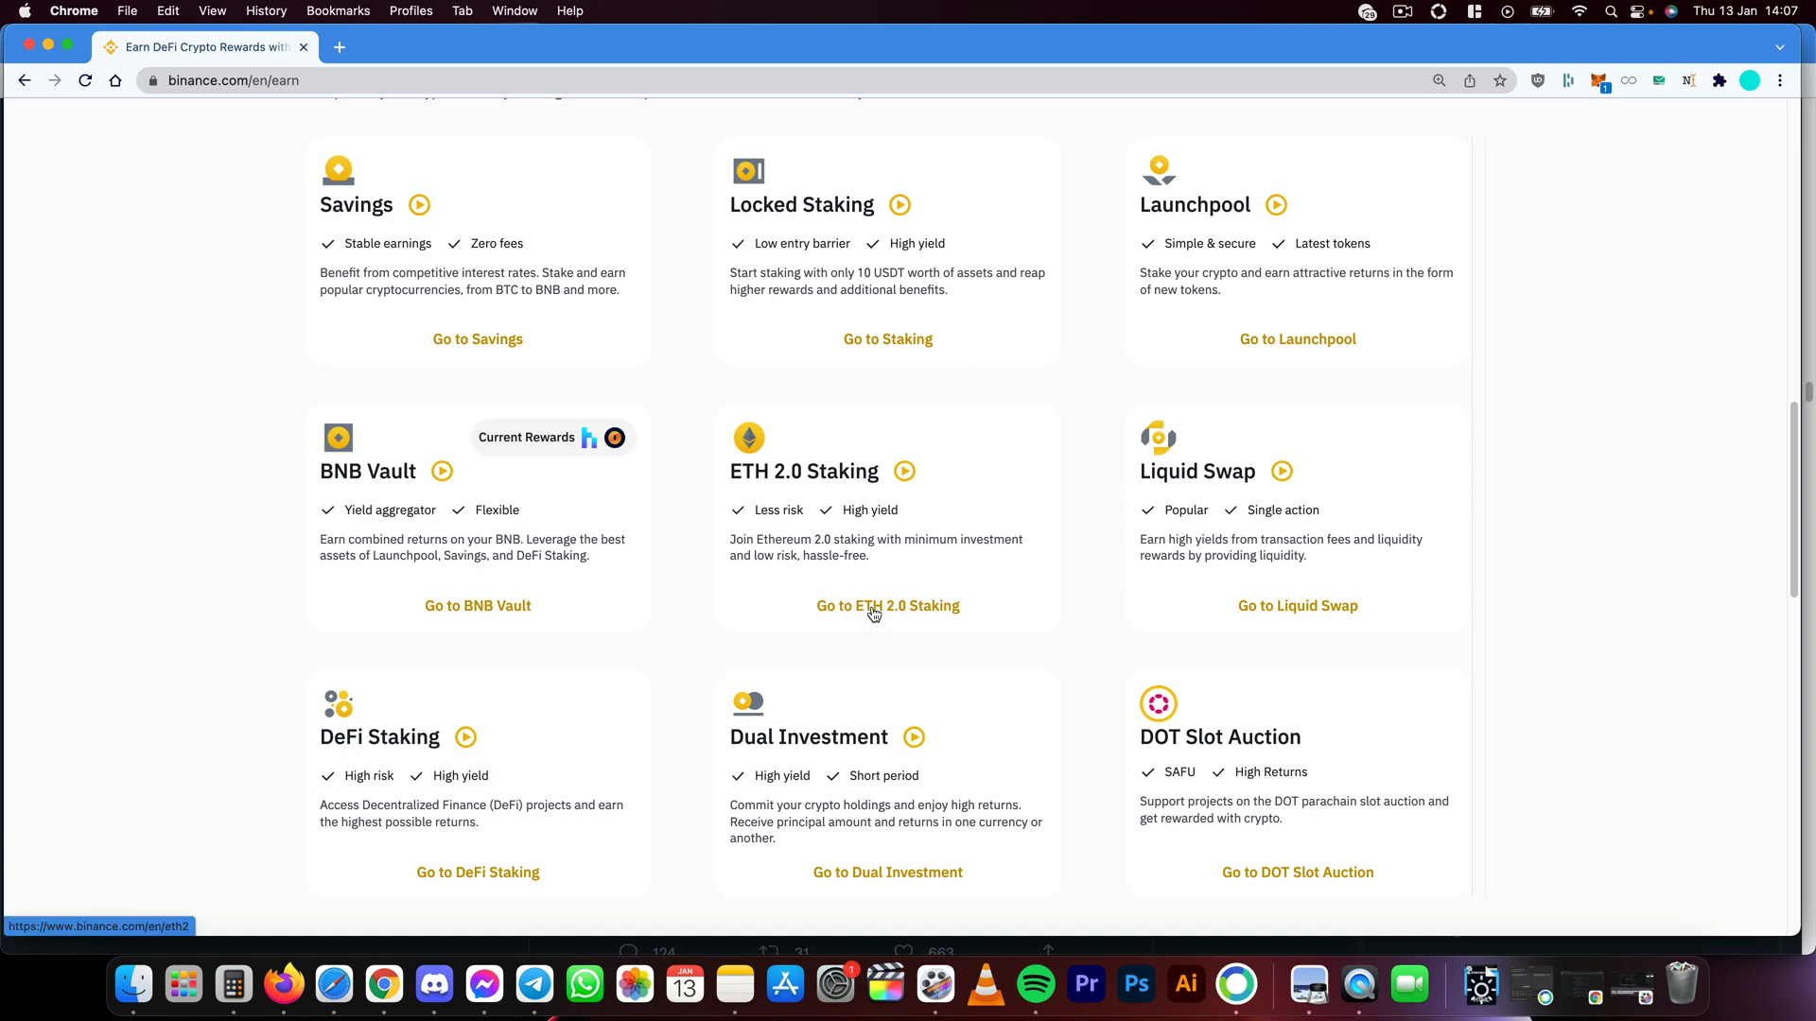
- Open the ETH 2.0 Staking page, read the lock-up process, and start staking
click(887, 605)
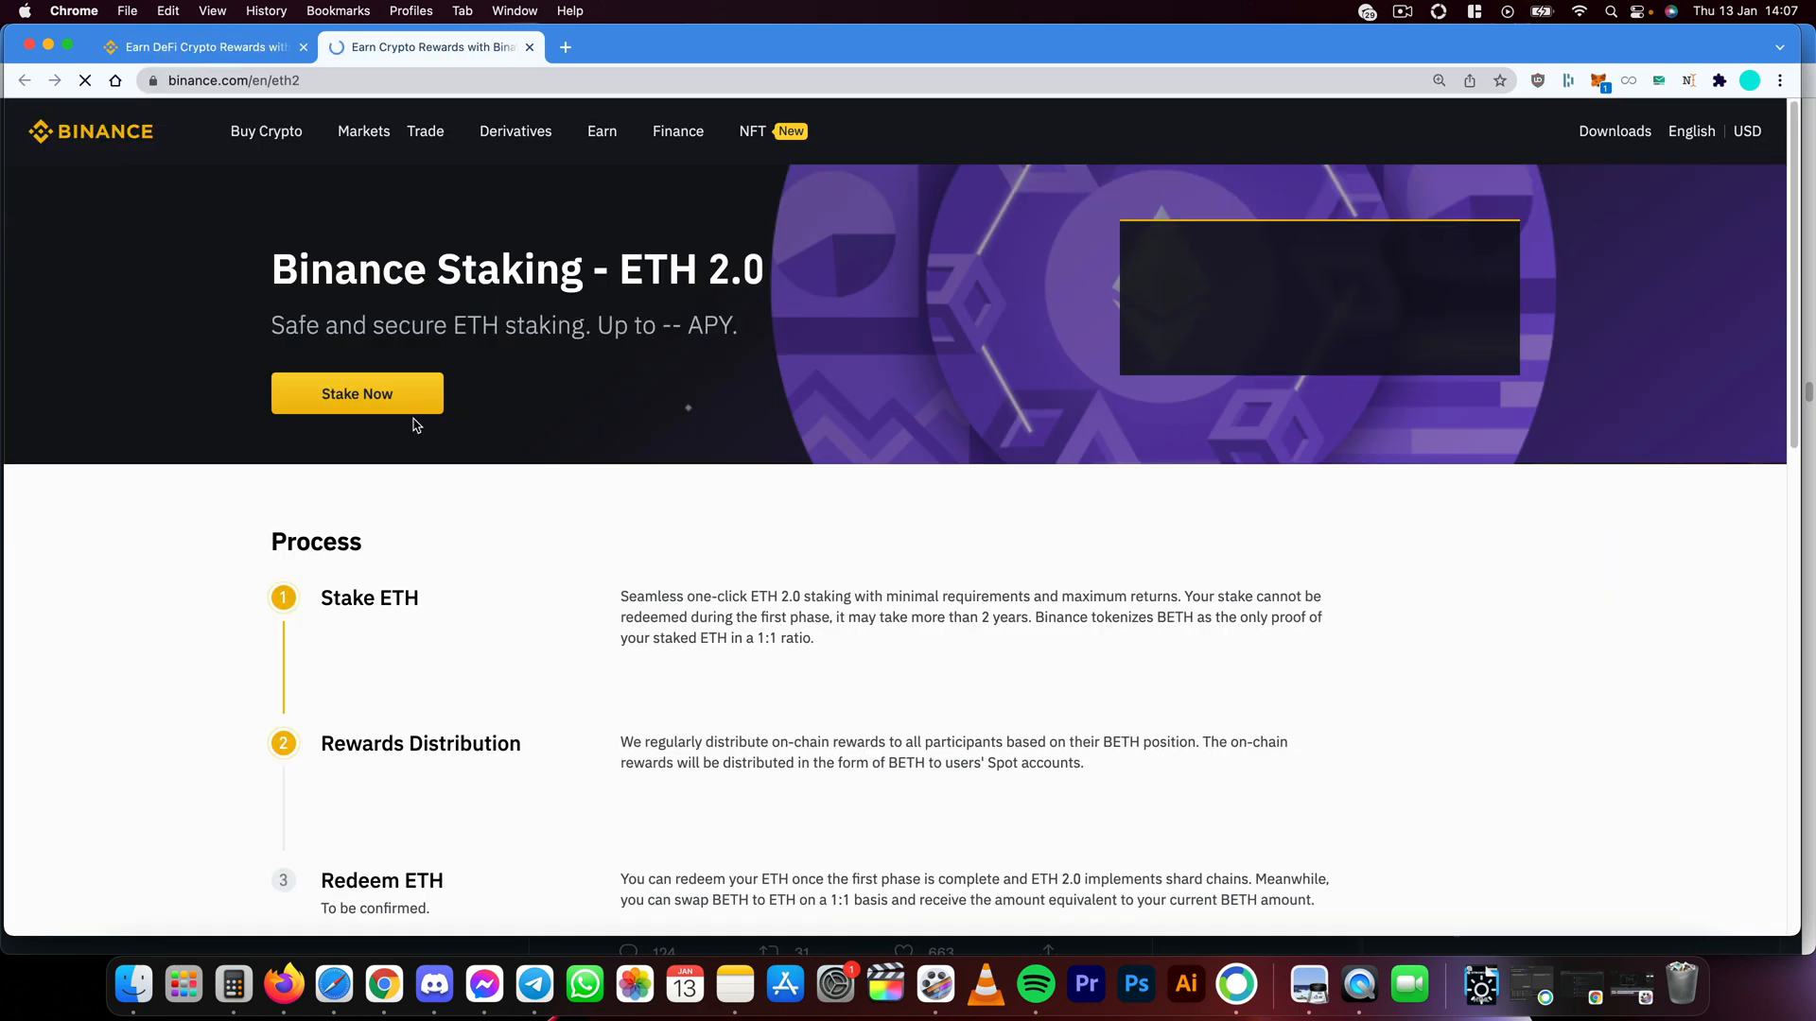
scroll(down, 3)
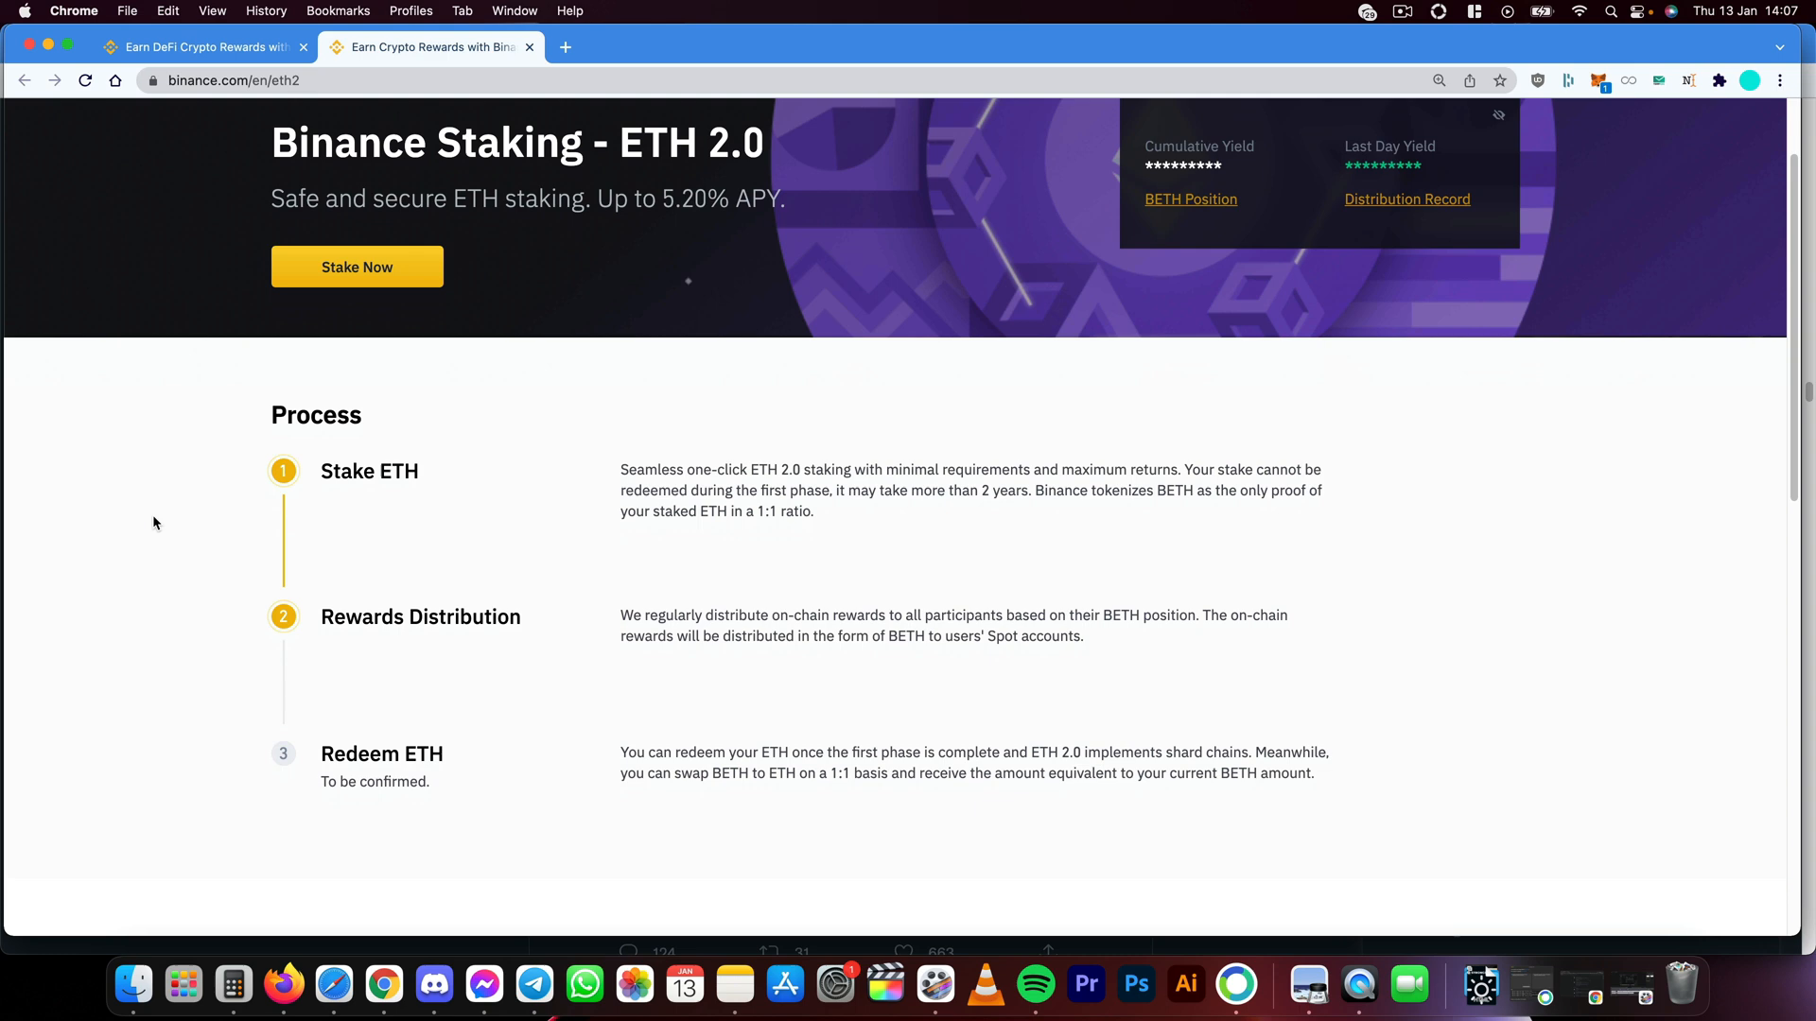
scroll(down, 3)
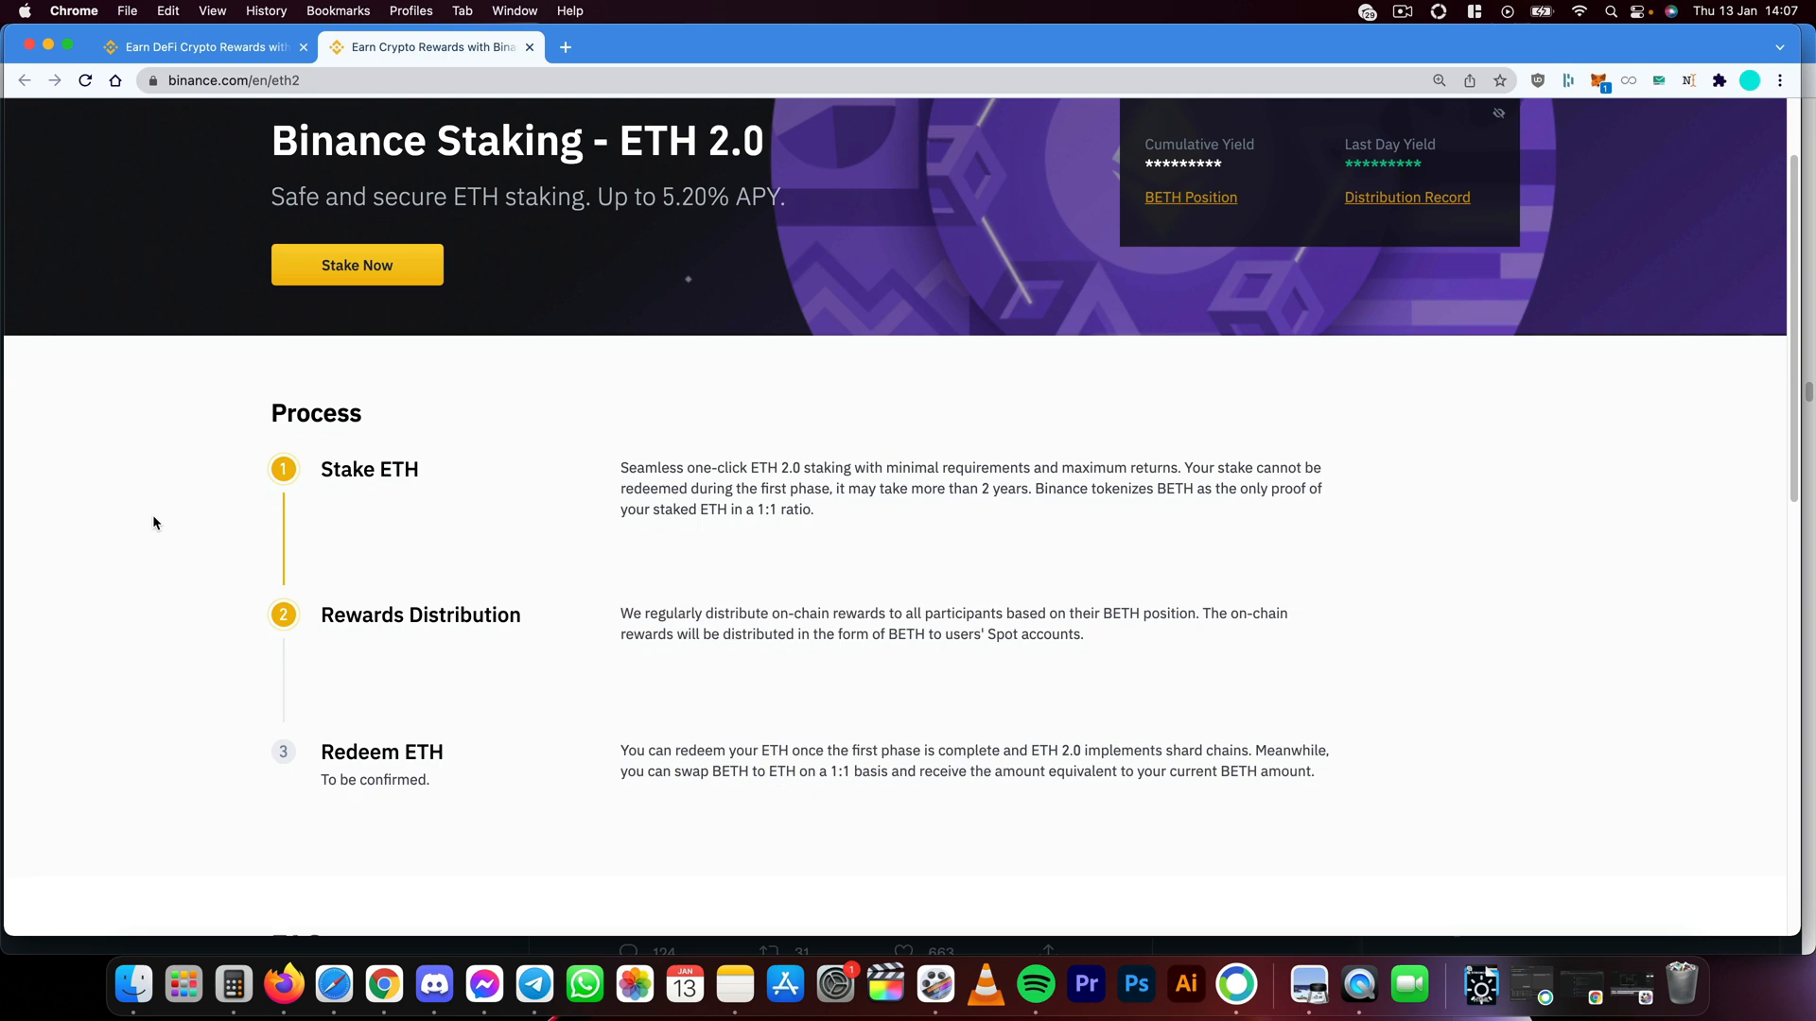
mouse_move(563, 457)
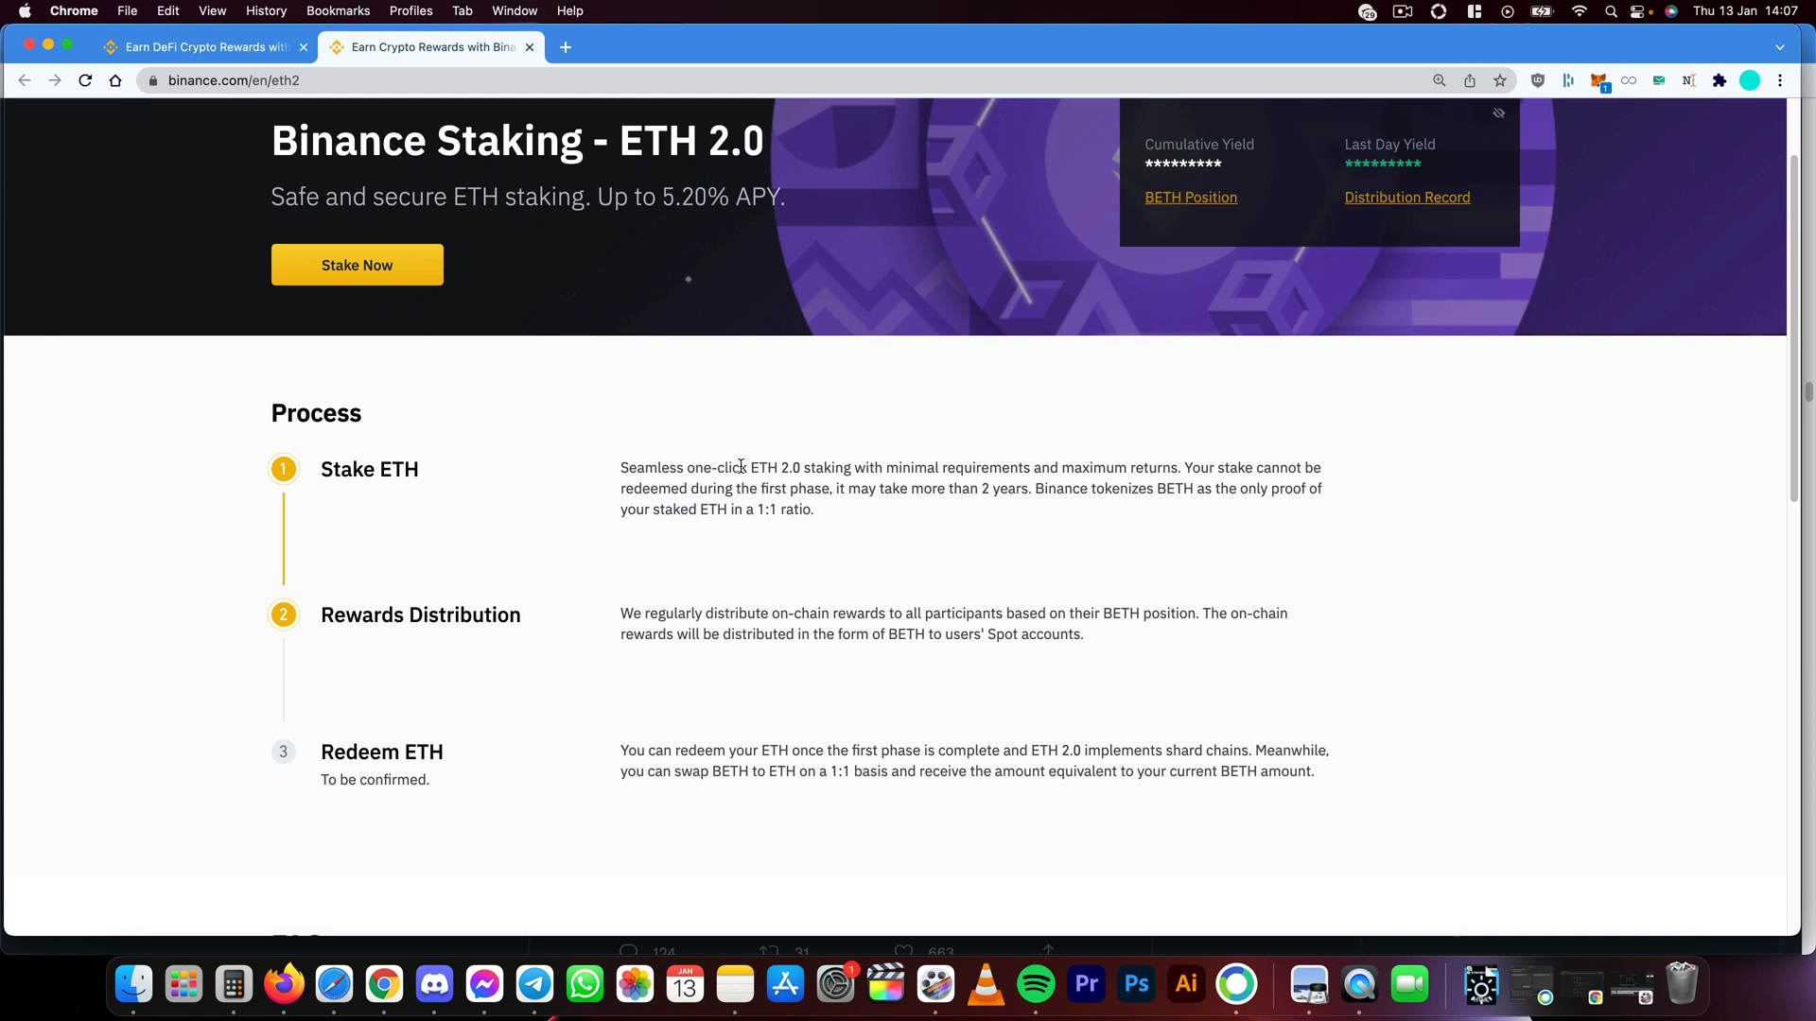
mouse_move(830, 468)
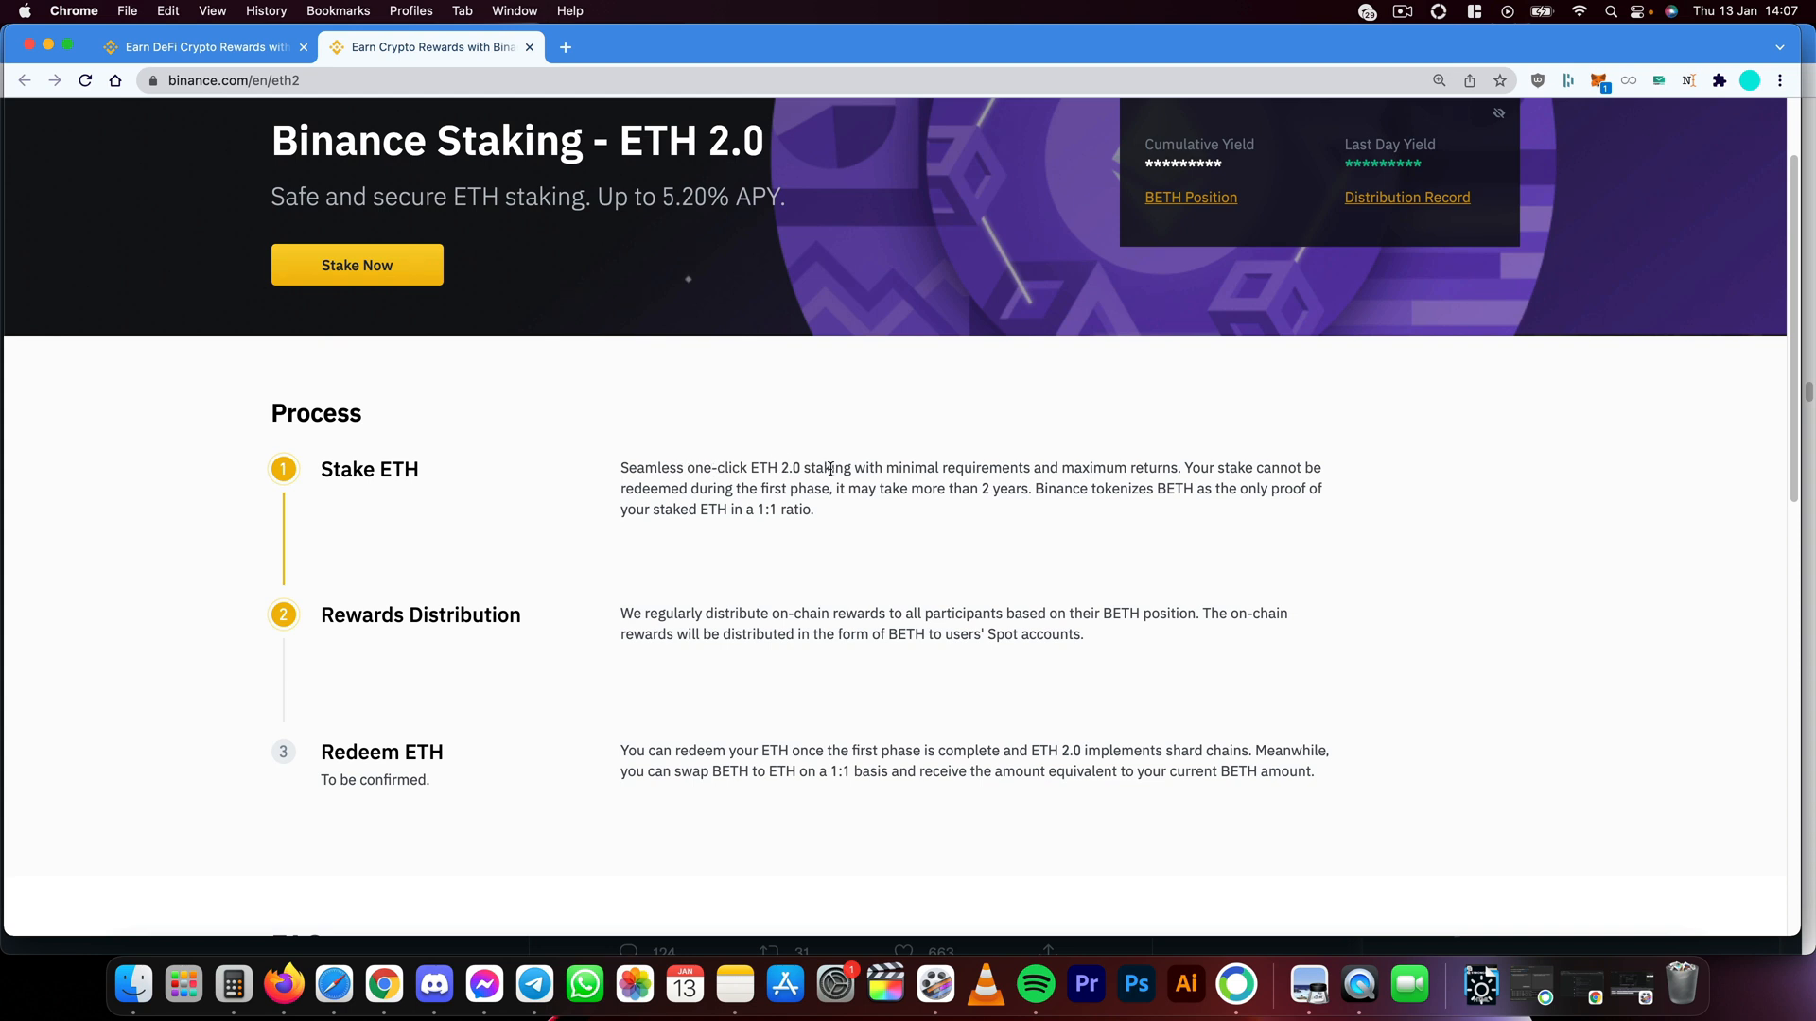
mouse_move(1055, 469)
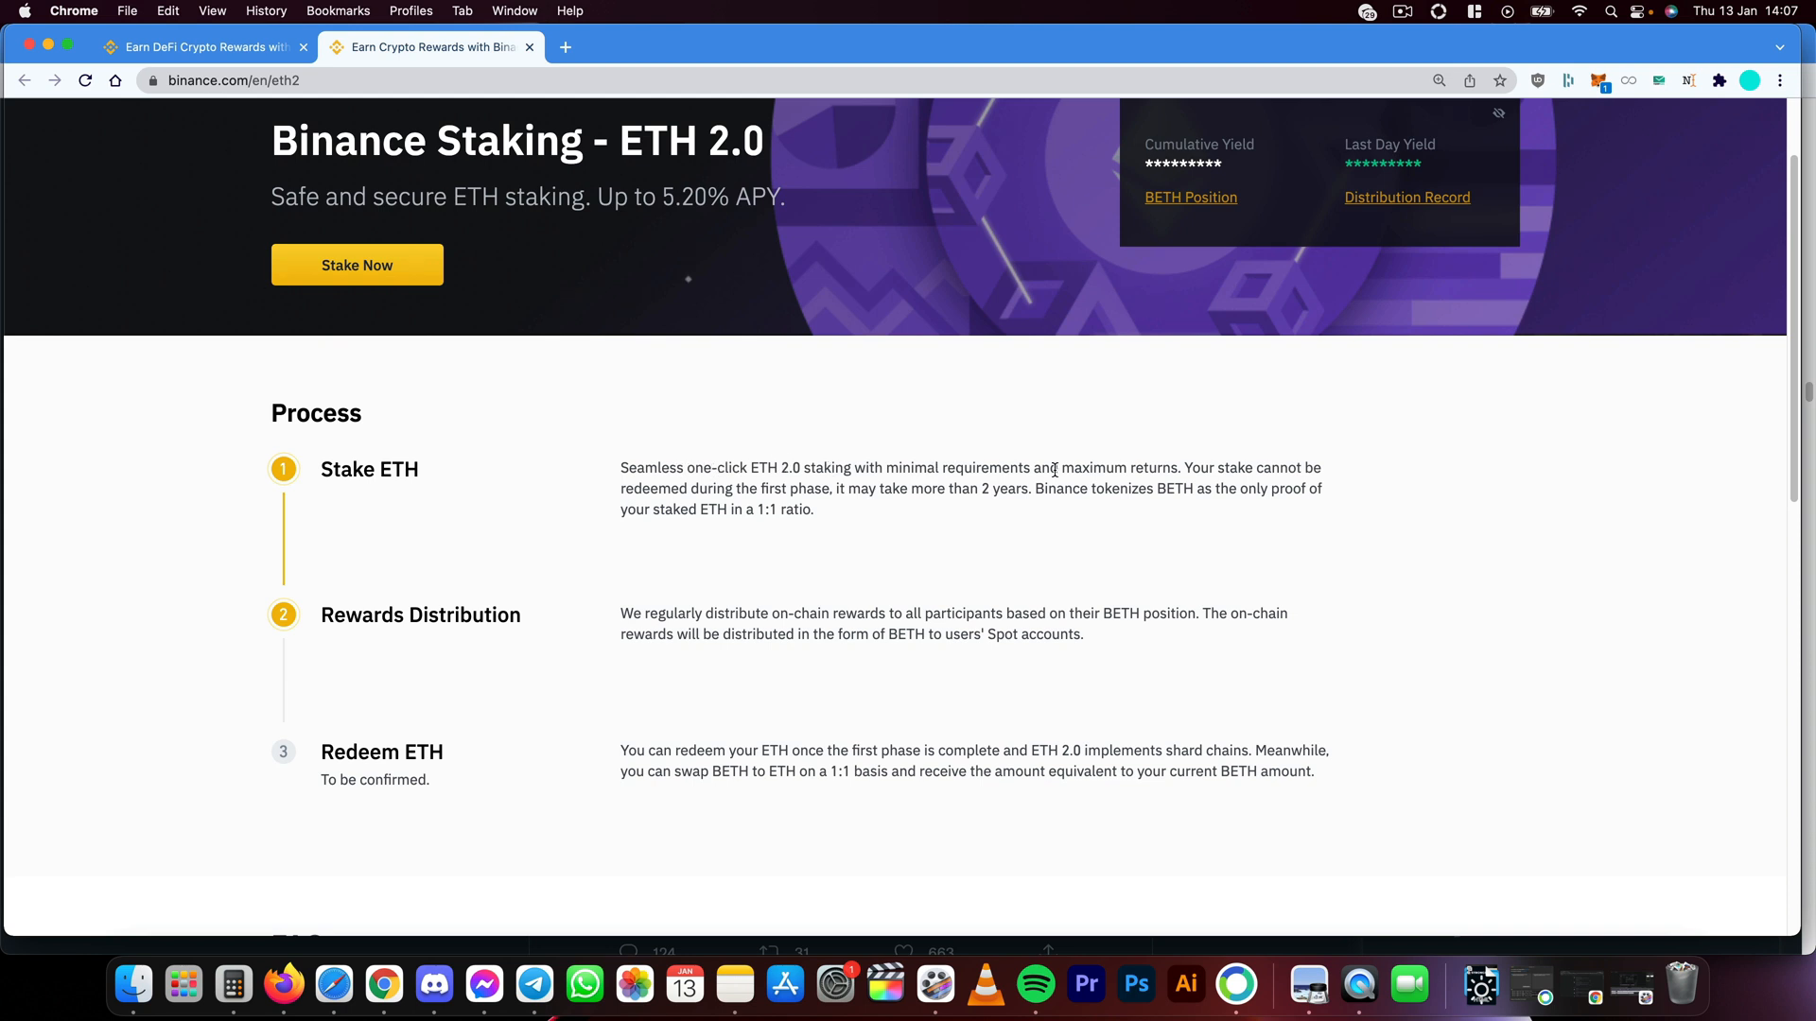
mouse_move(1219, 466)
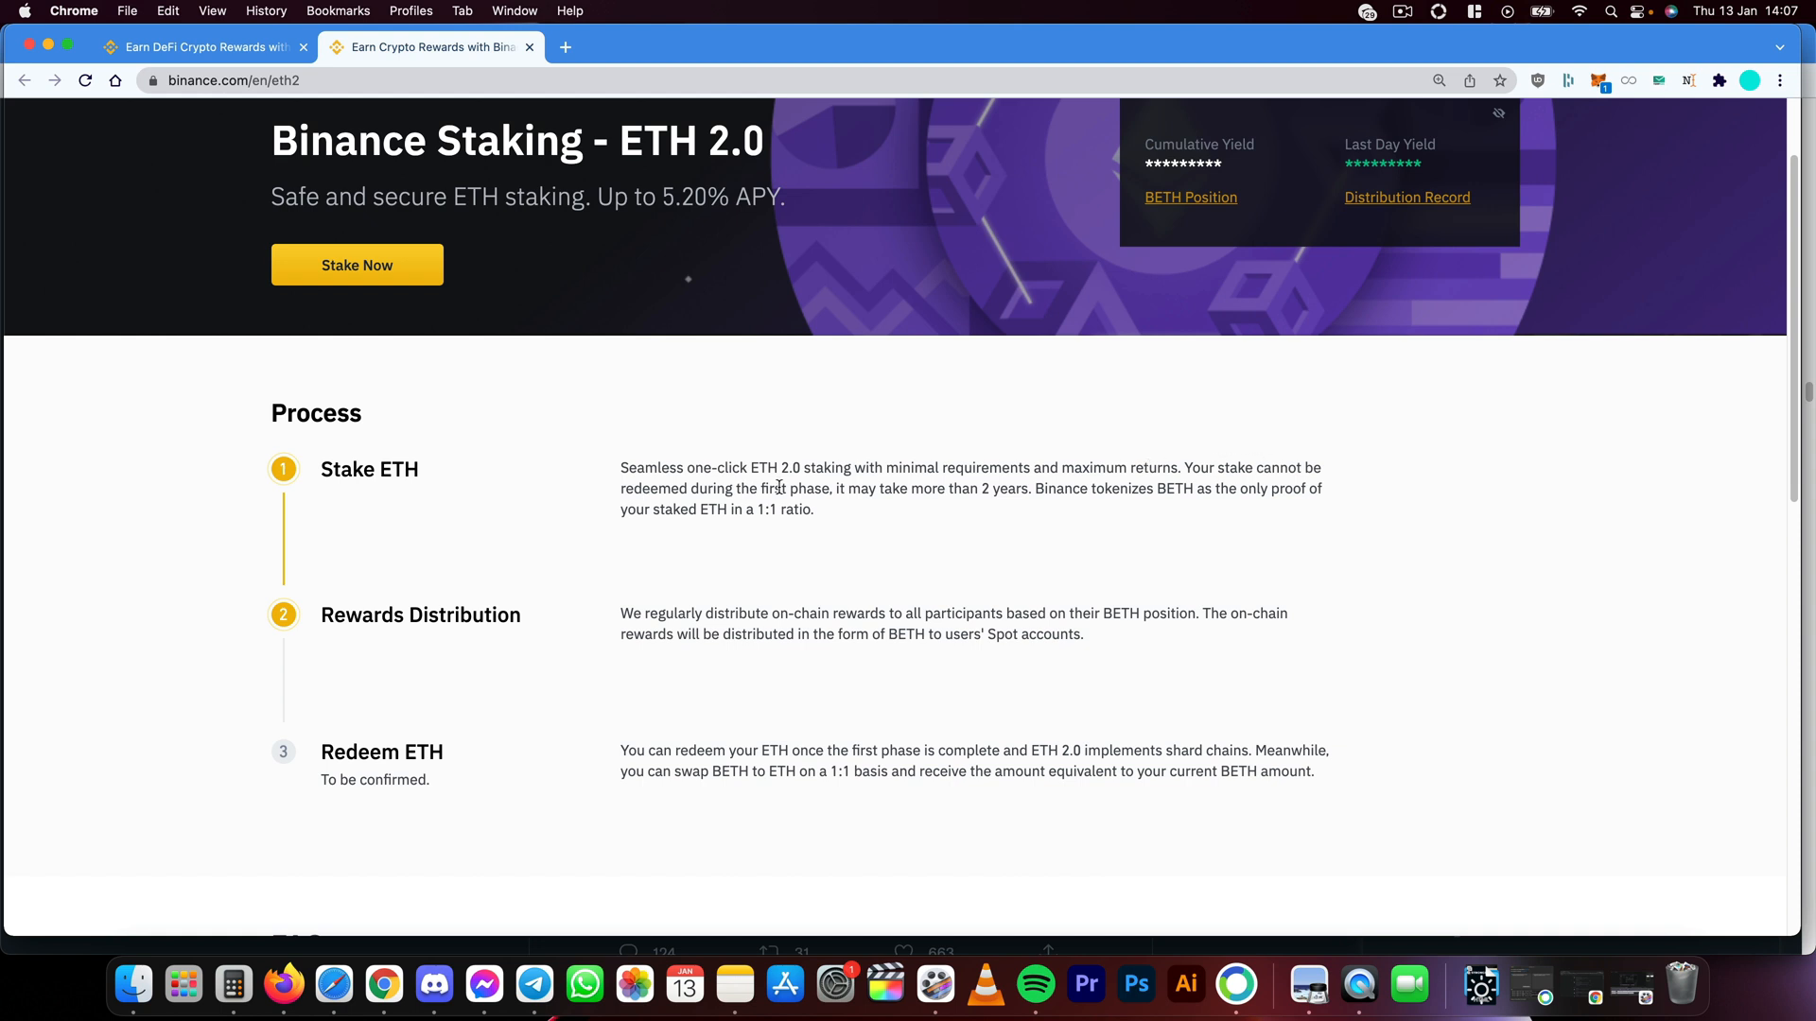
drag(849, 488, 946, 488)
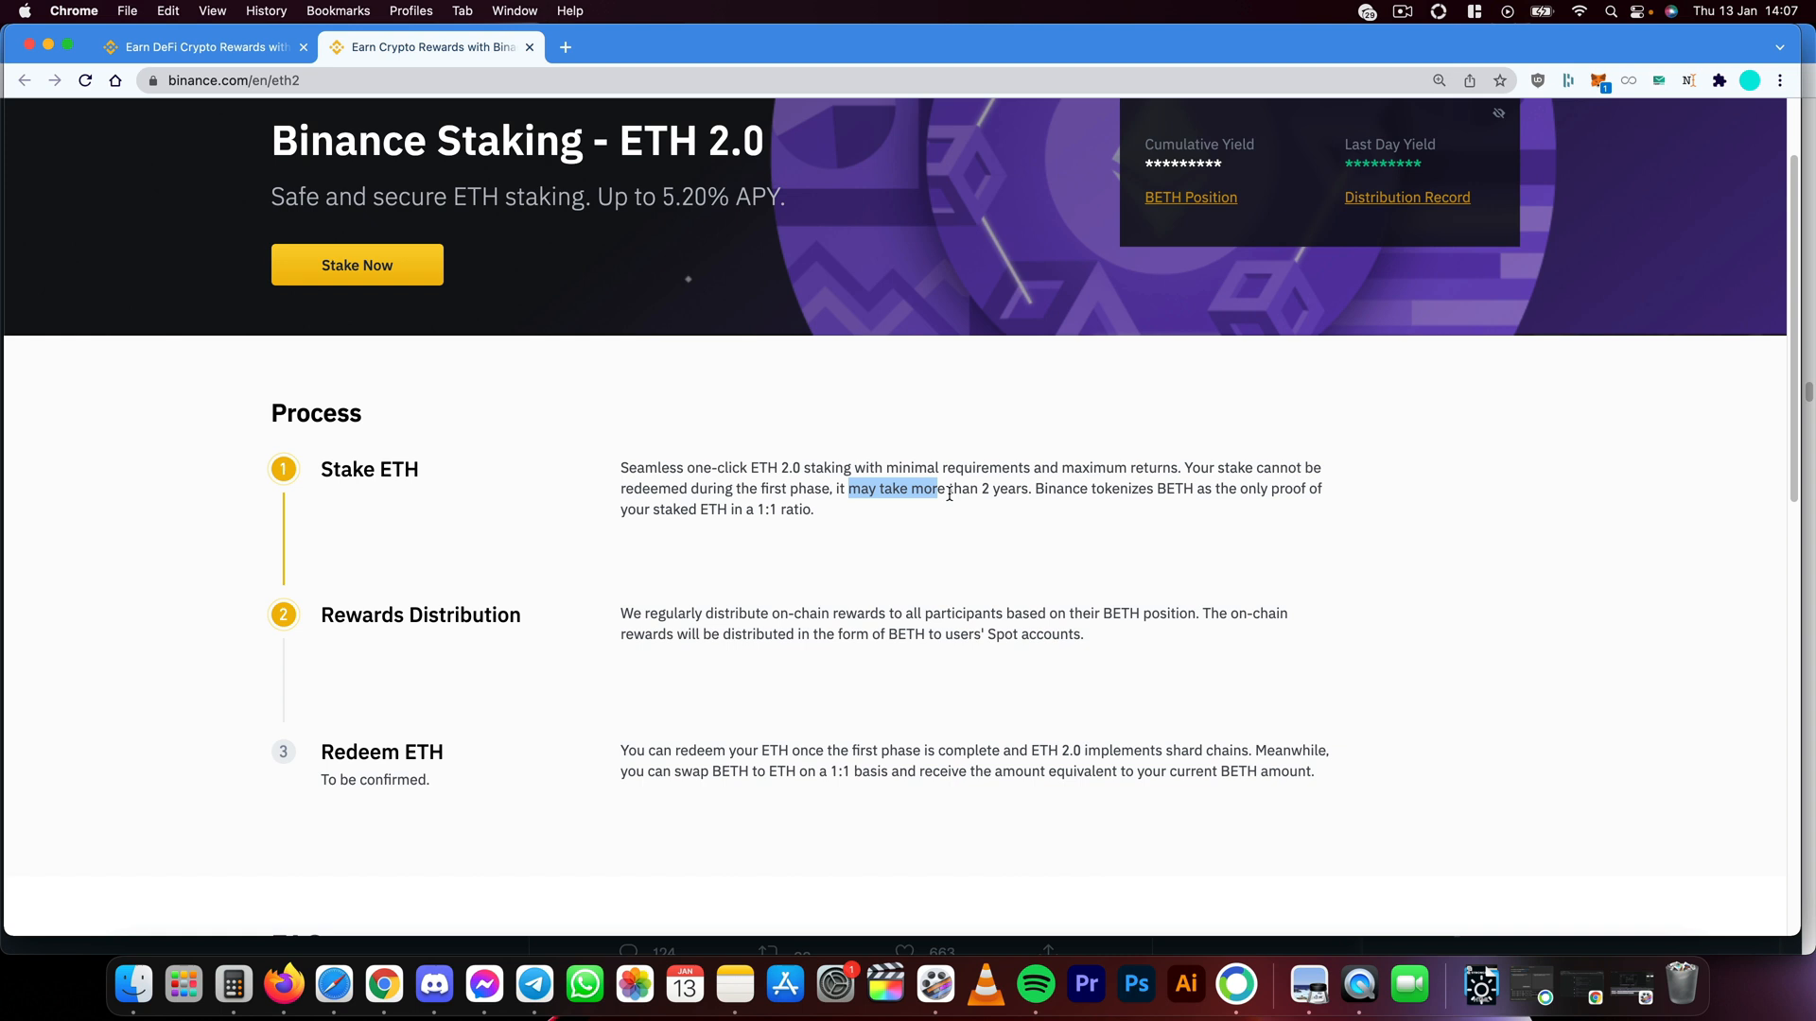
click(1032, 530)
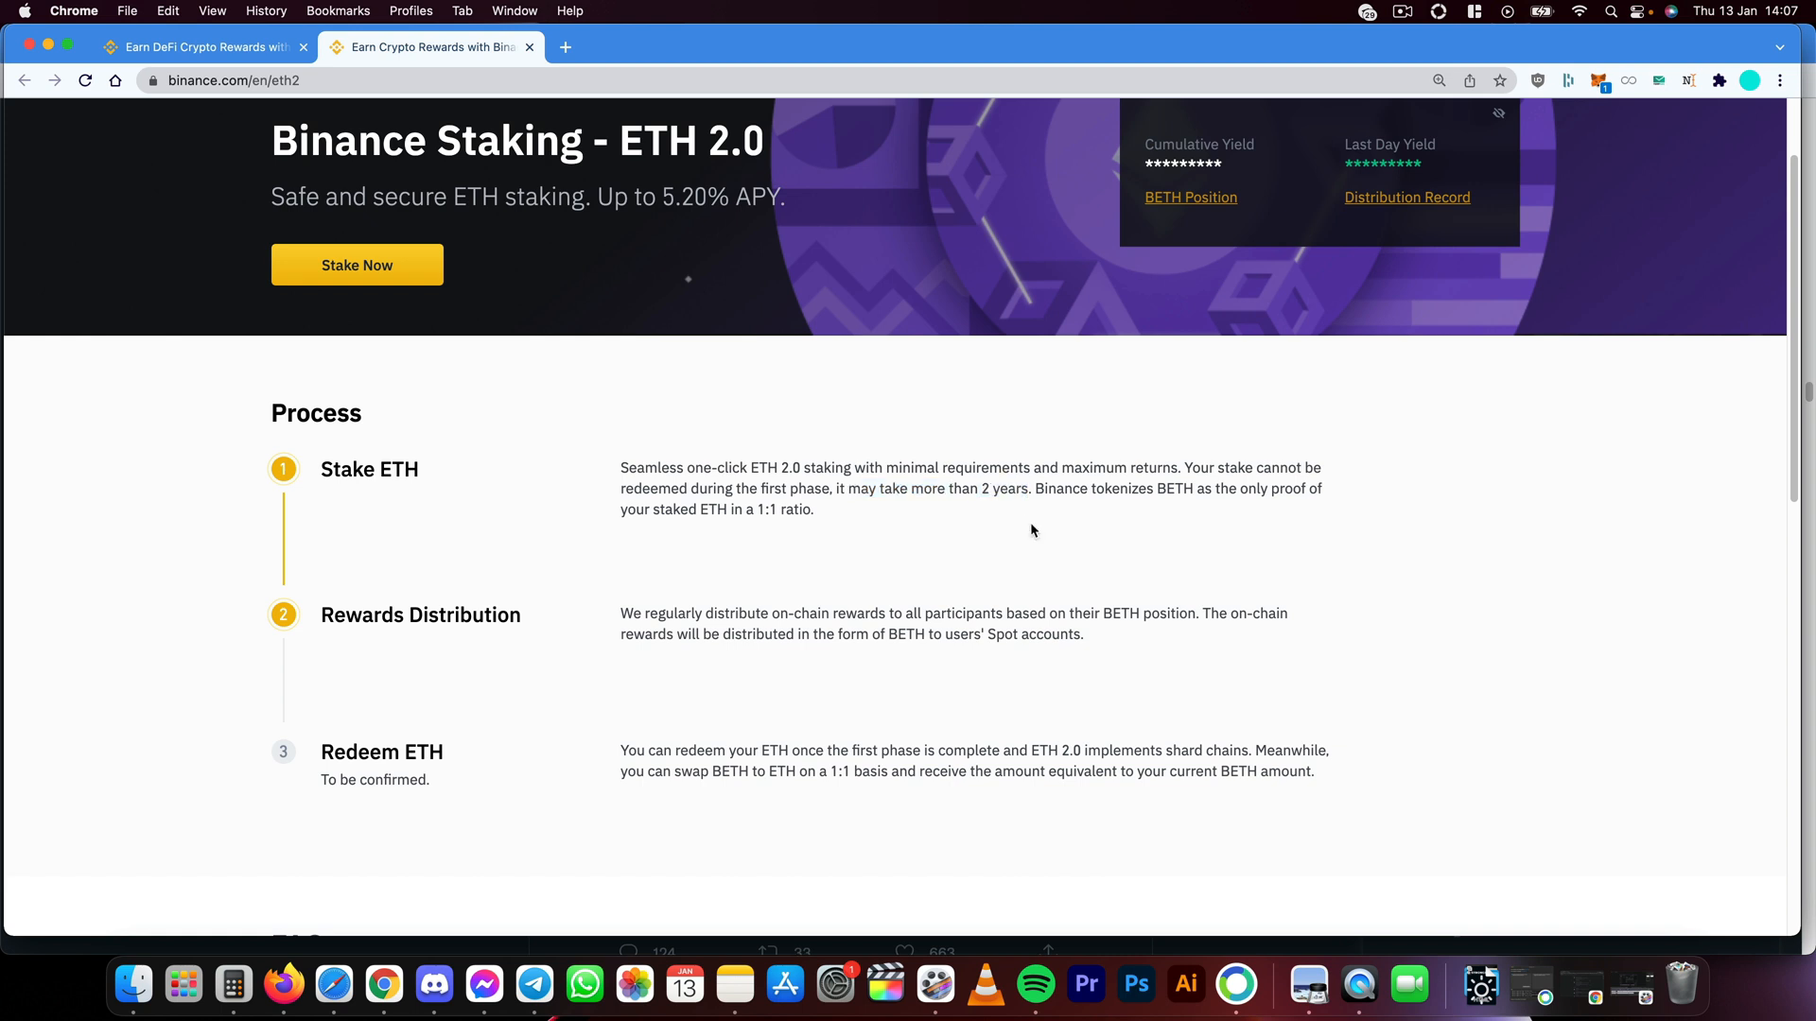
mouse_move(505, 416)
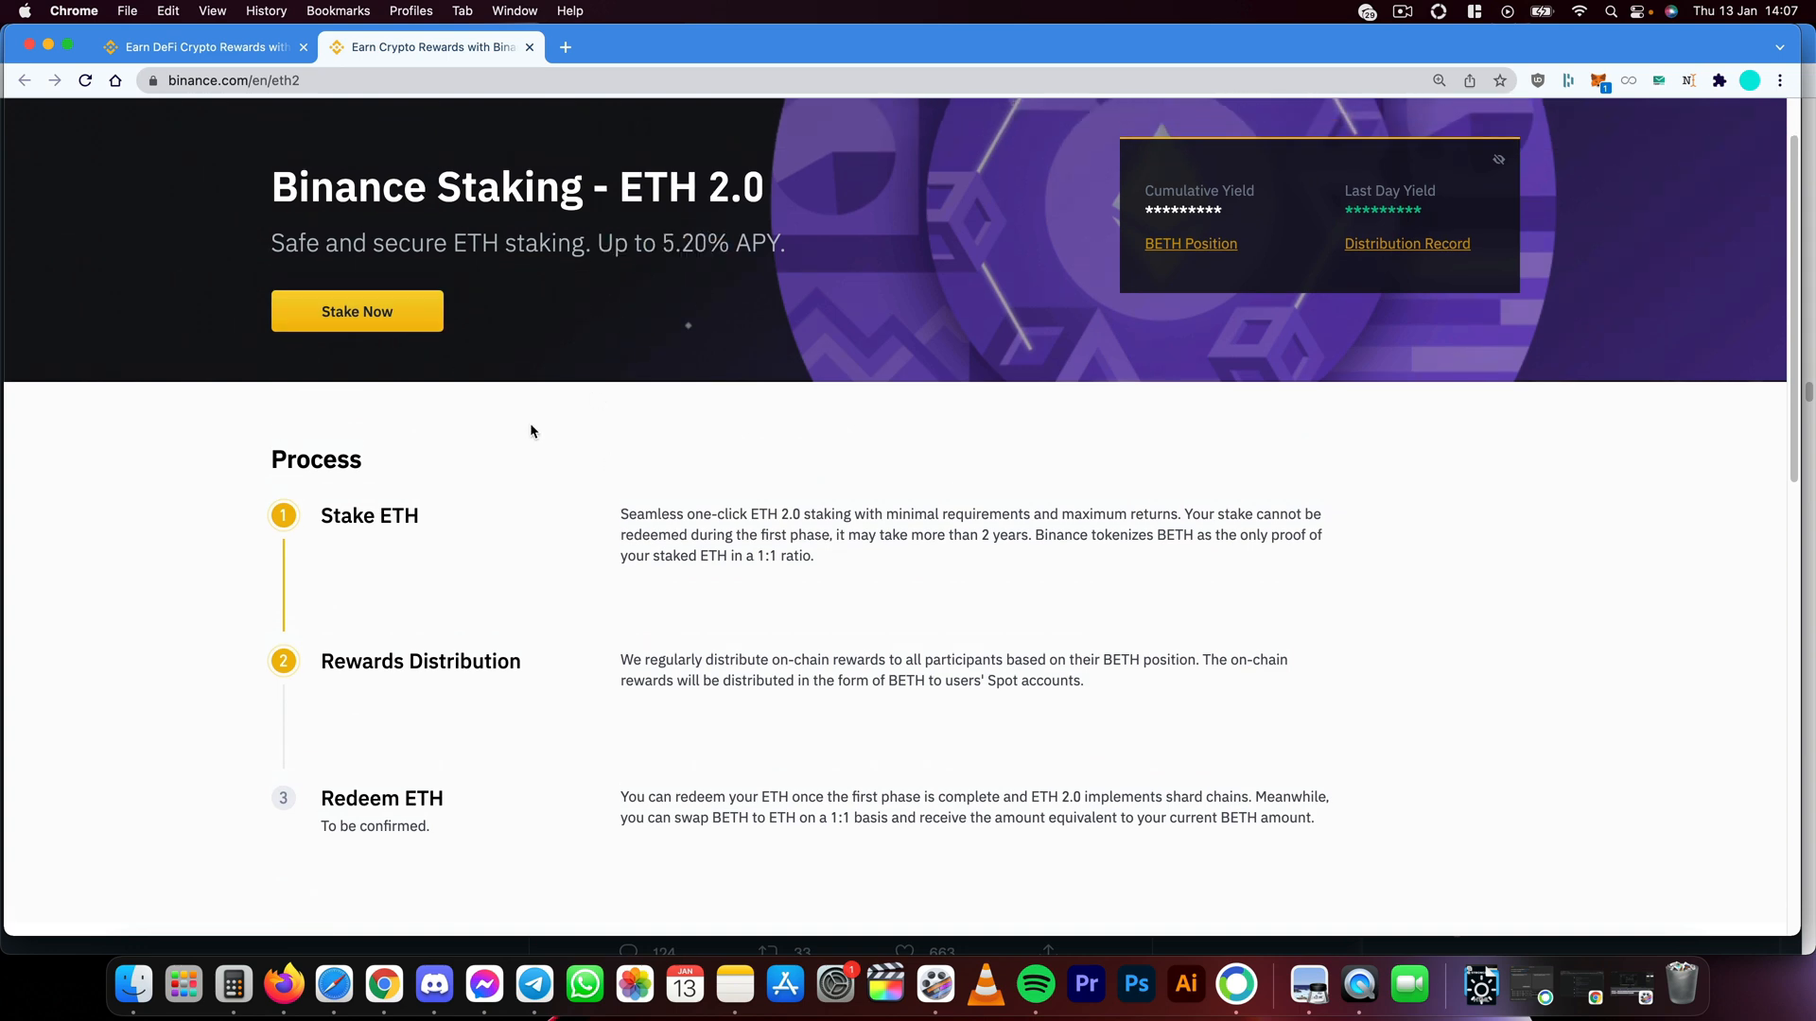
click(357, 311)
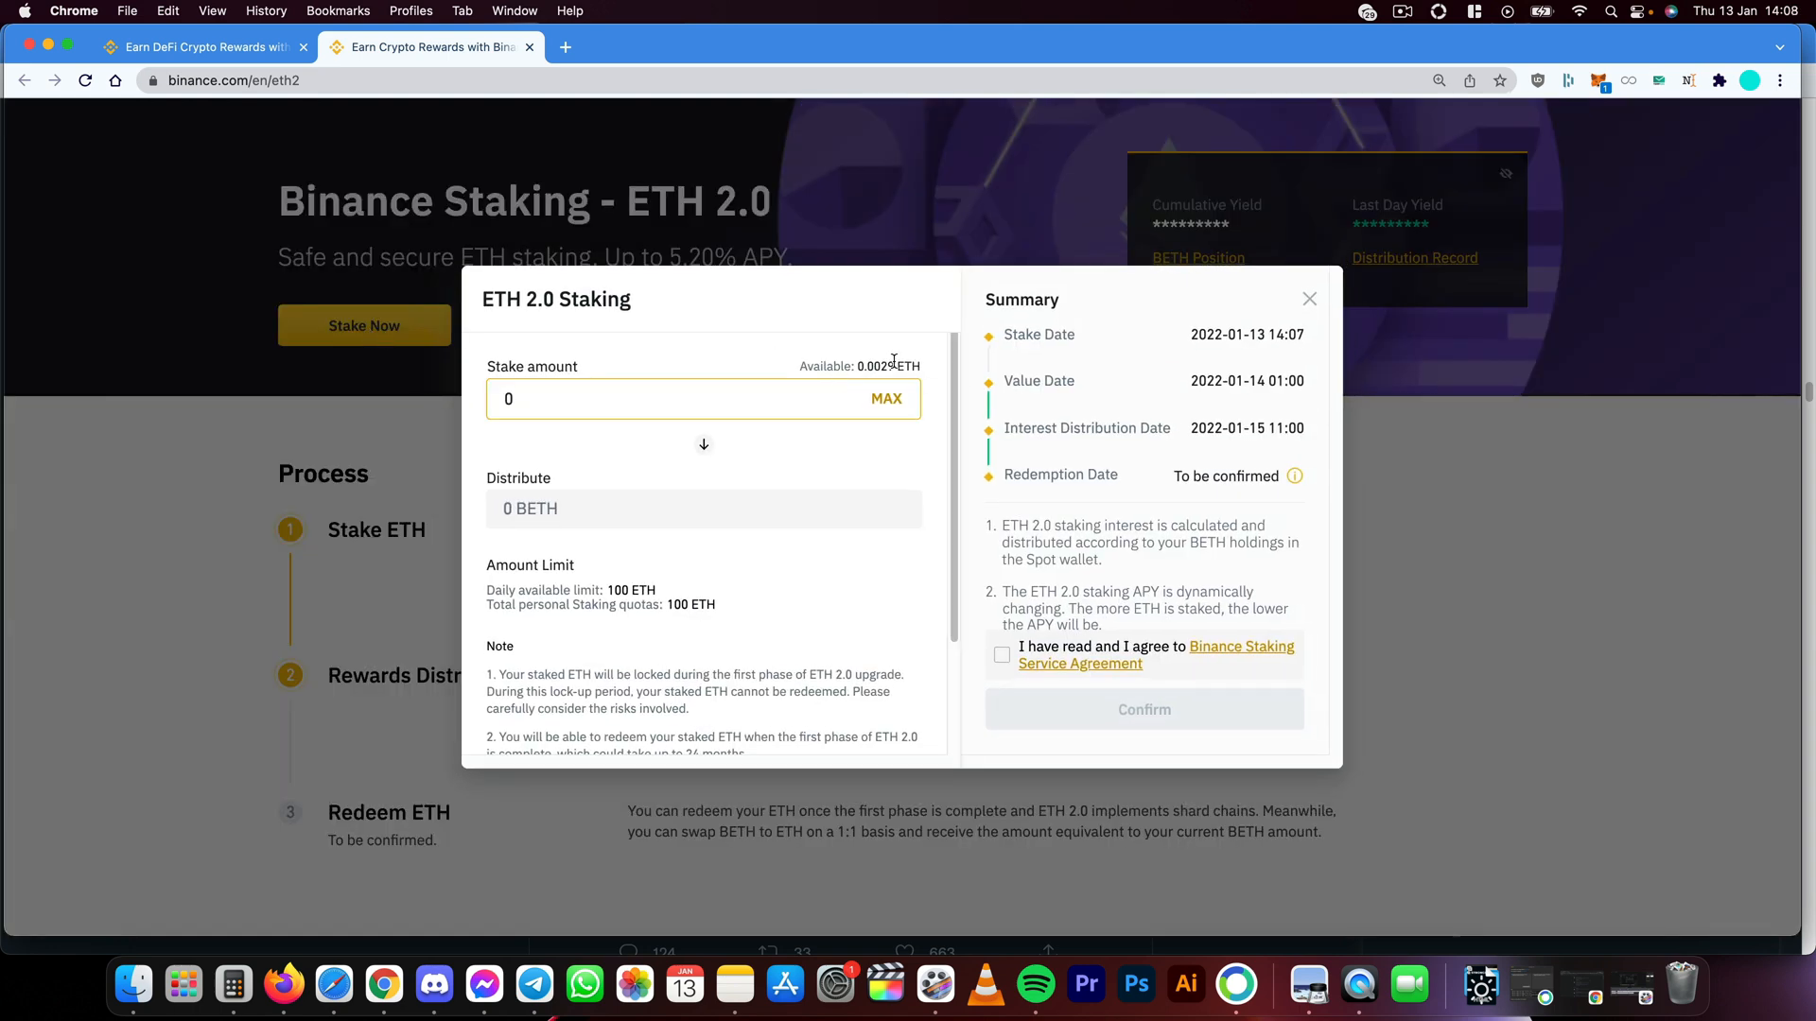
- Fill the maximum 0.0029 ETH stake and accept the Staking Service Agreement
click(885, 398)
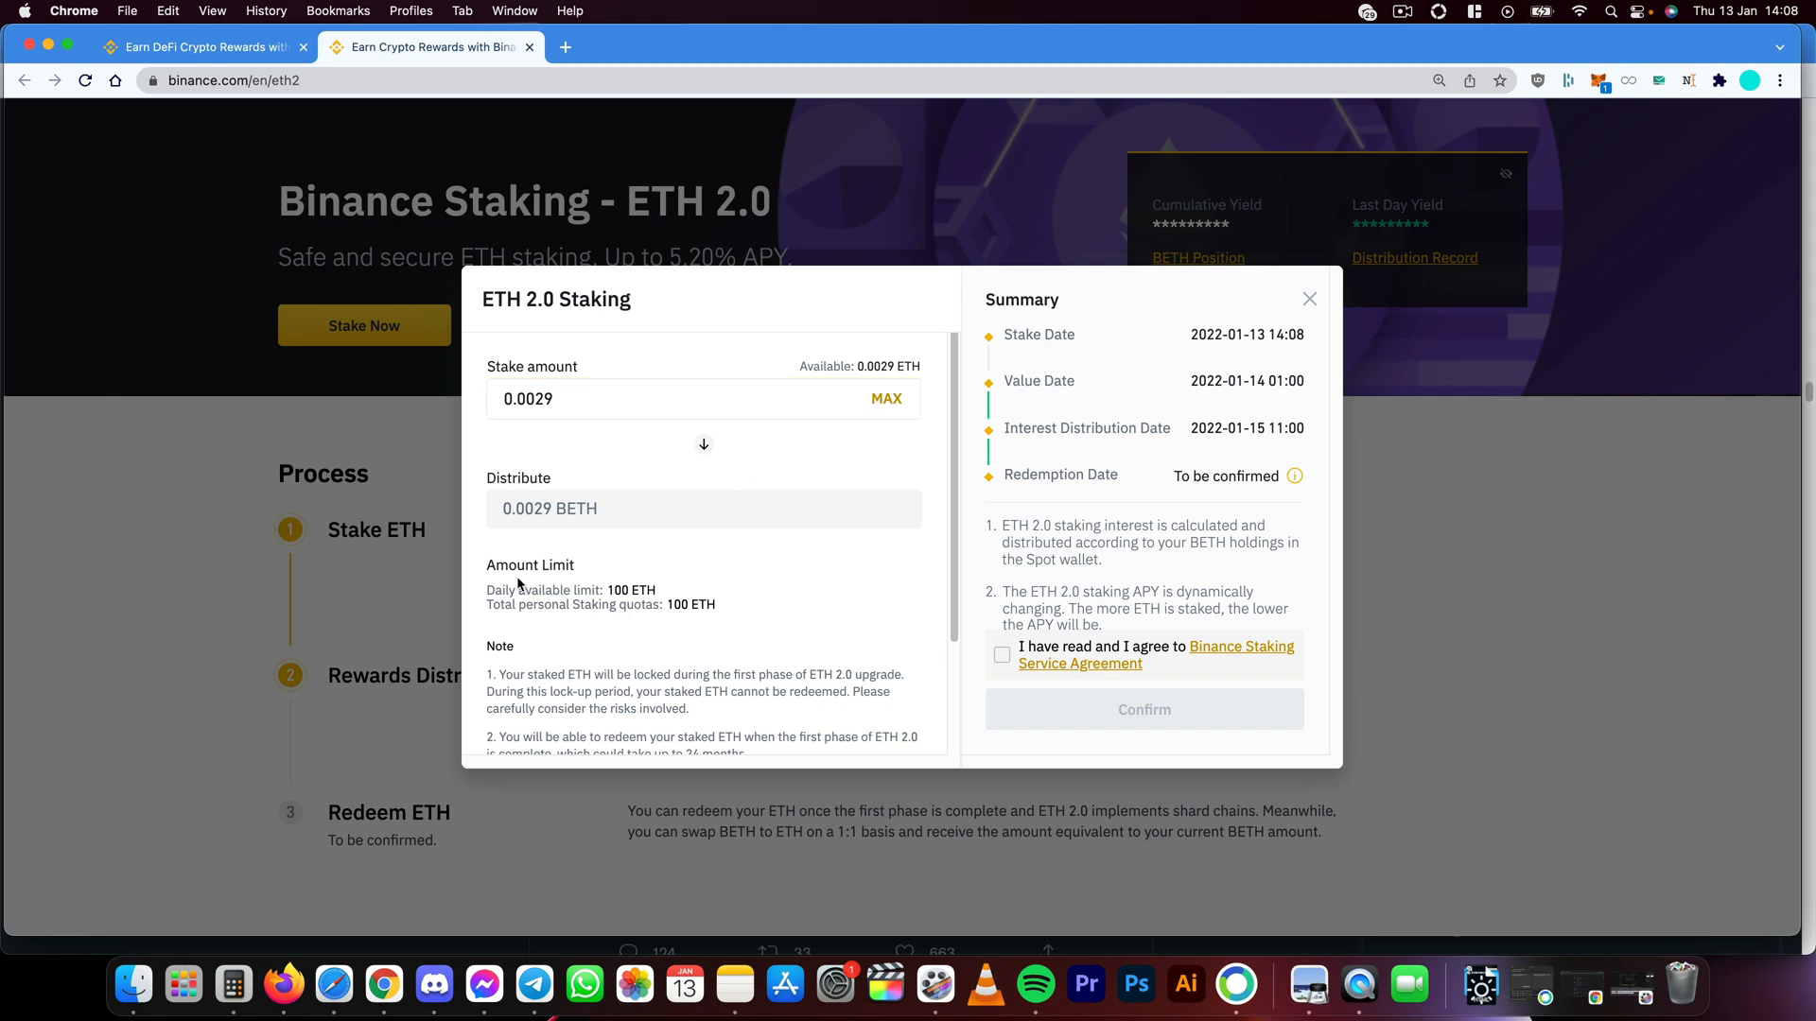
scroll(down, 3)
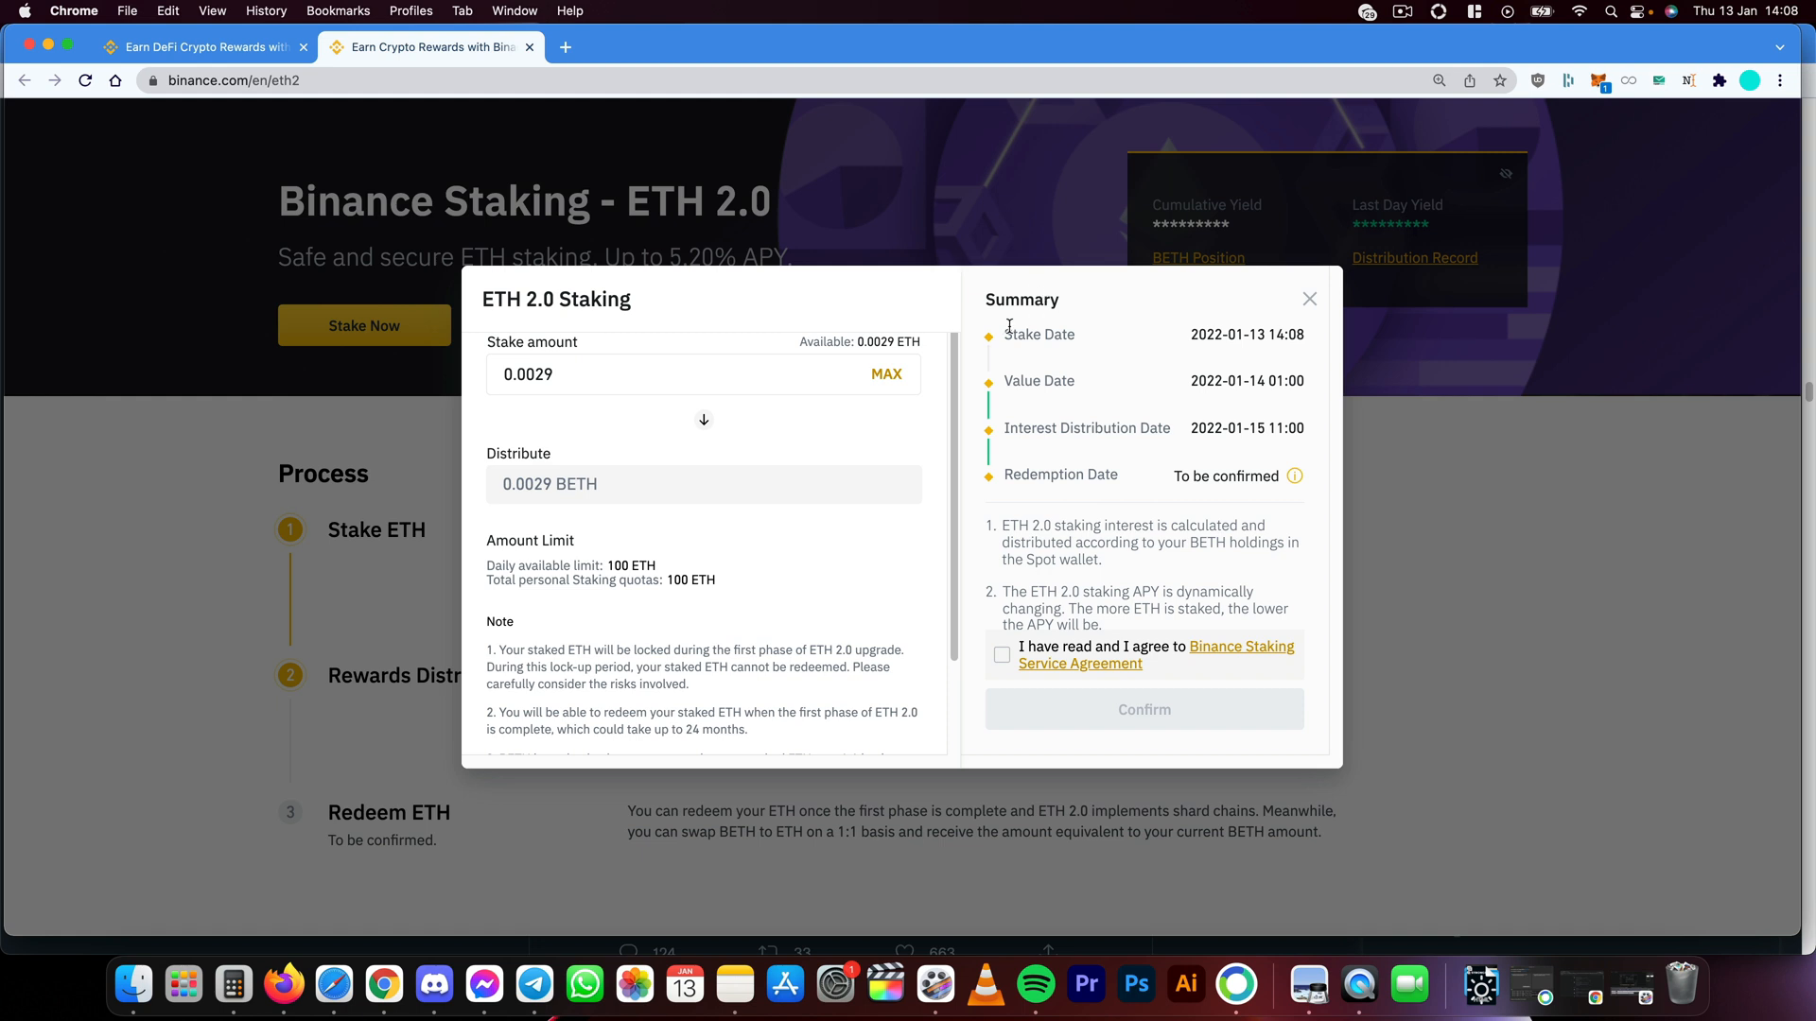
mouse_move(589, 683)
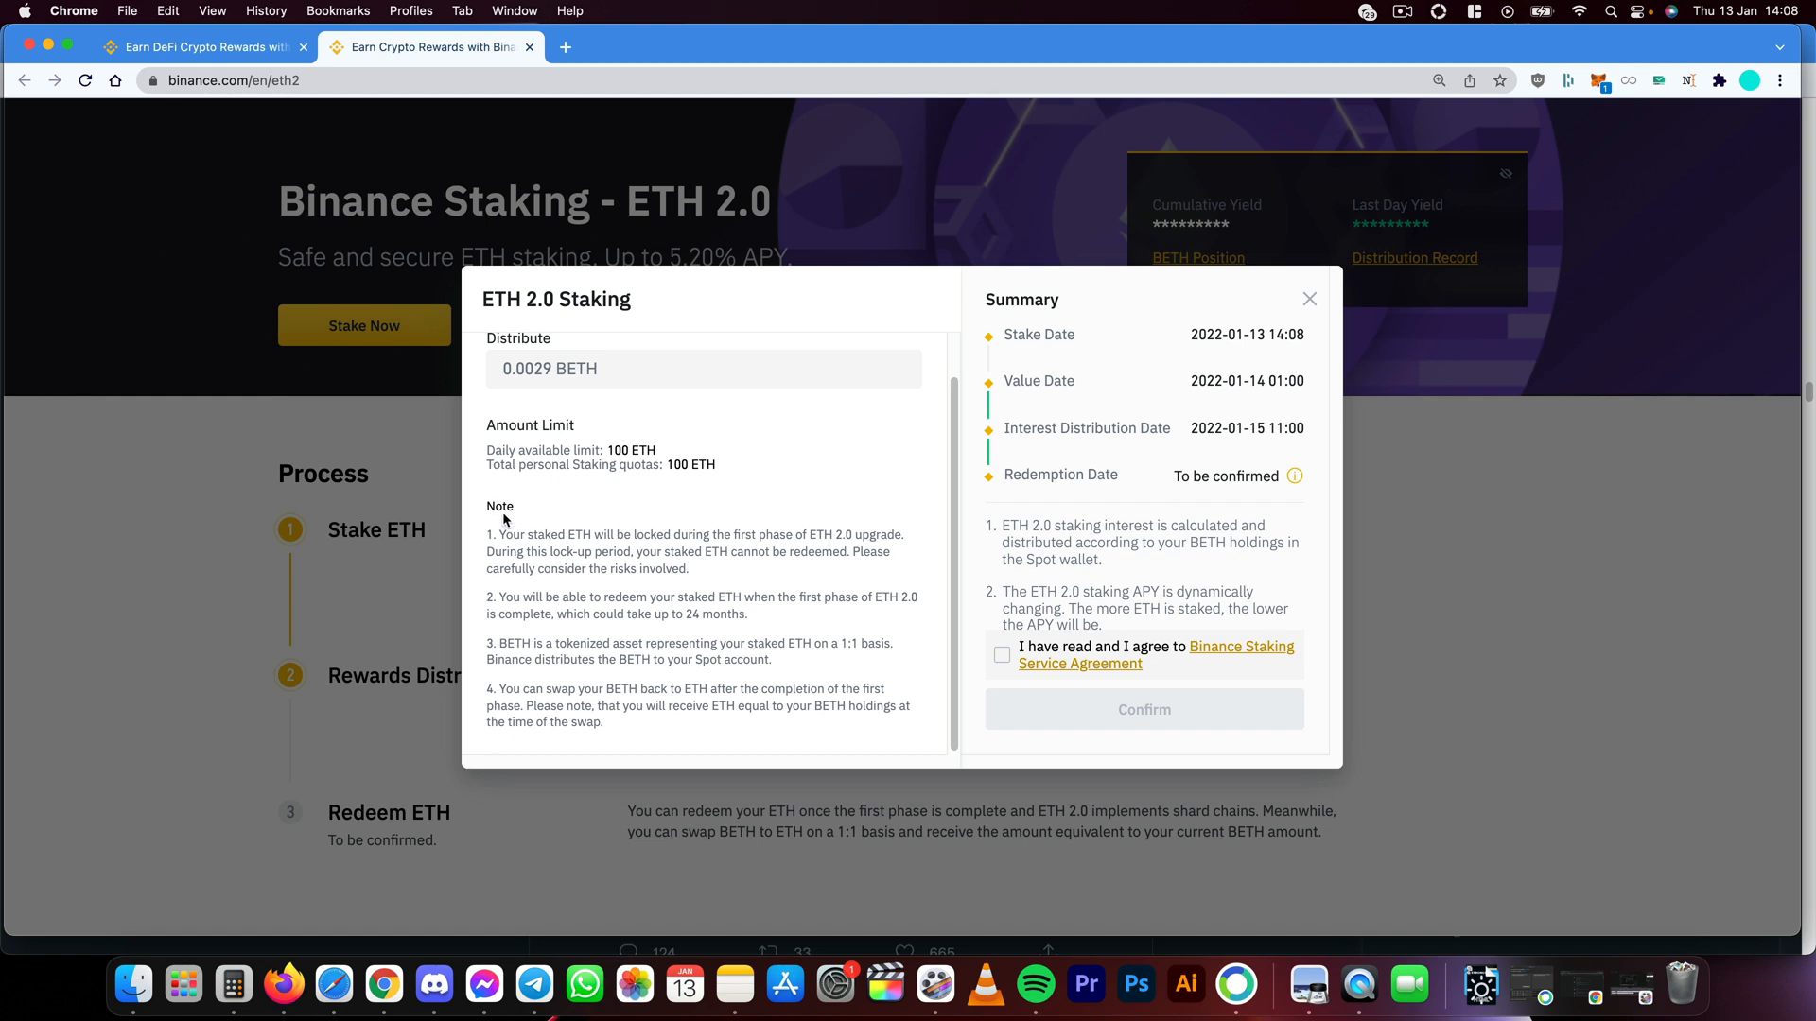
mouse_move(989, 609)
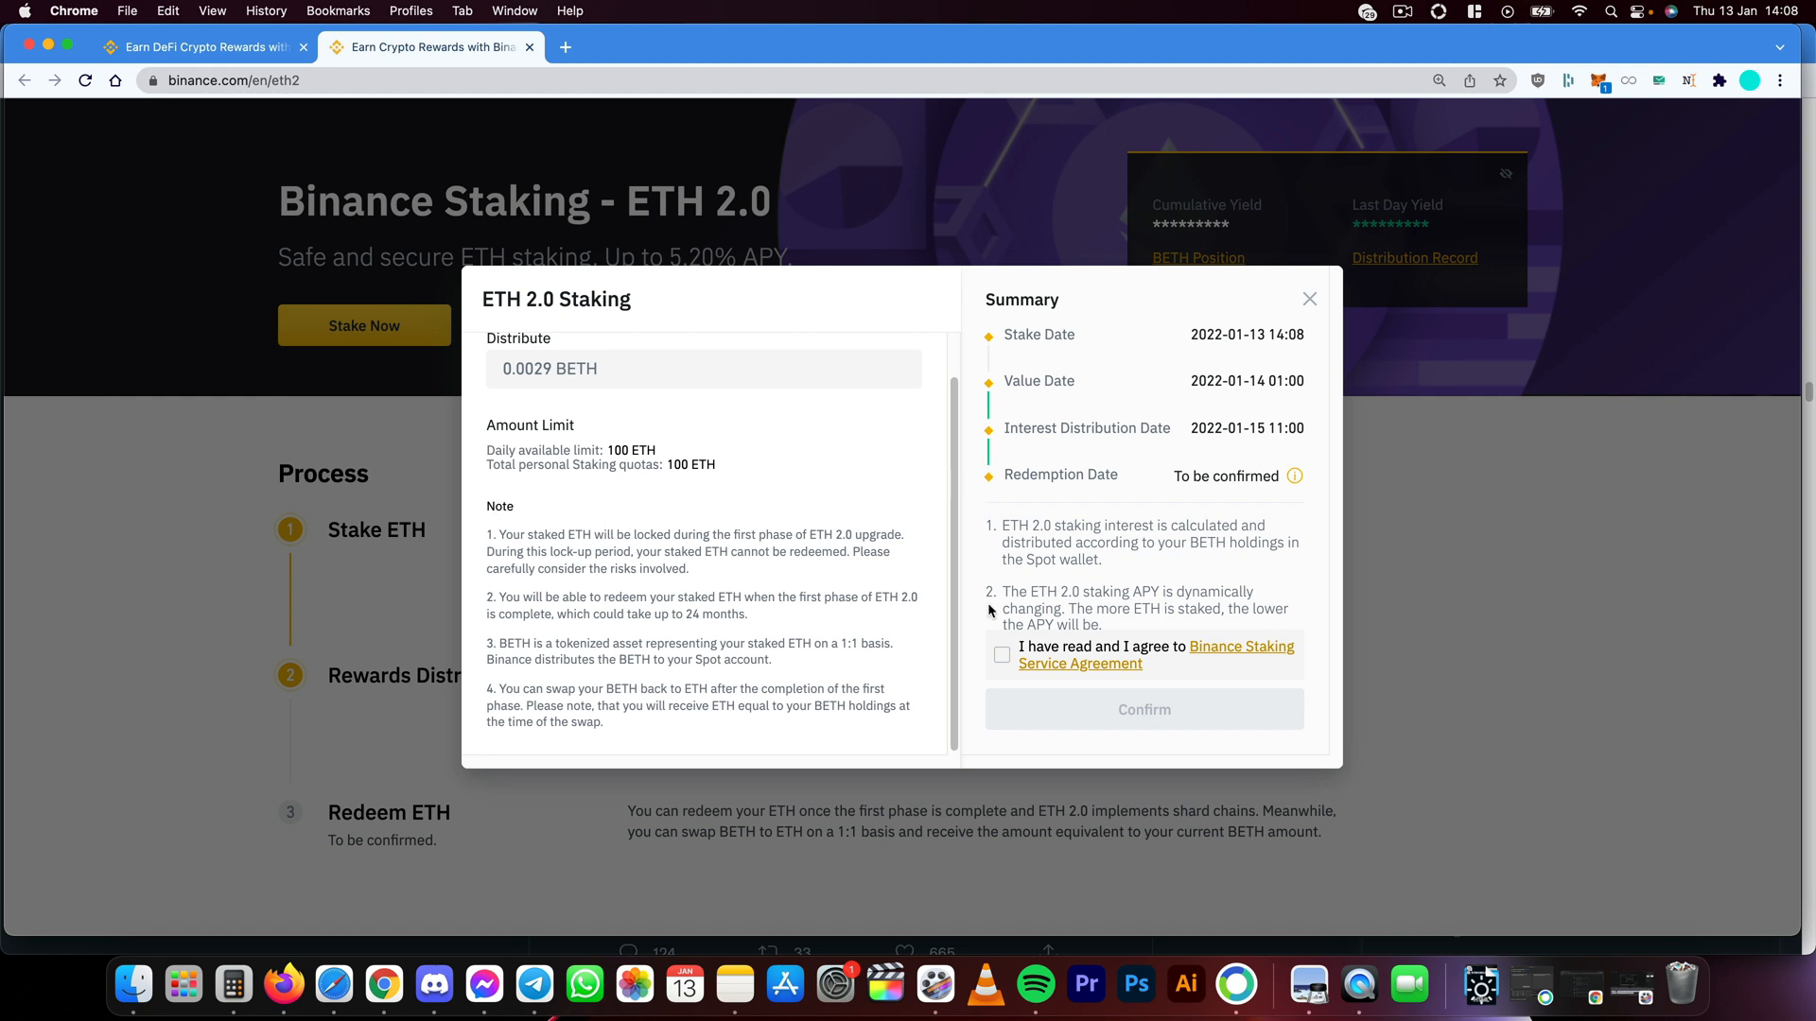
click(1001, 655)
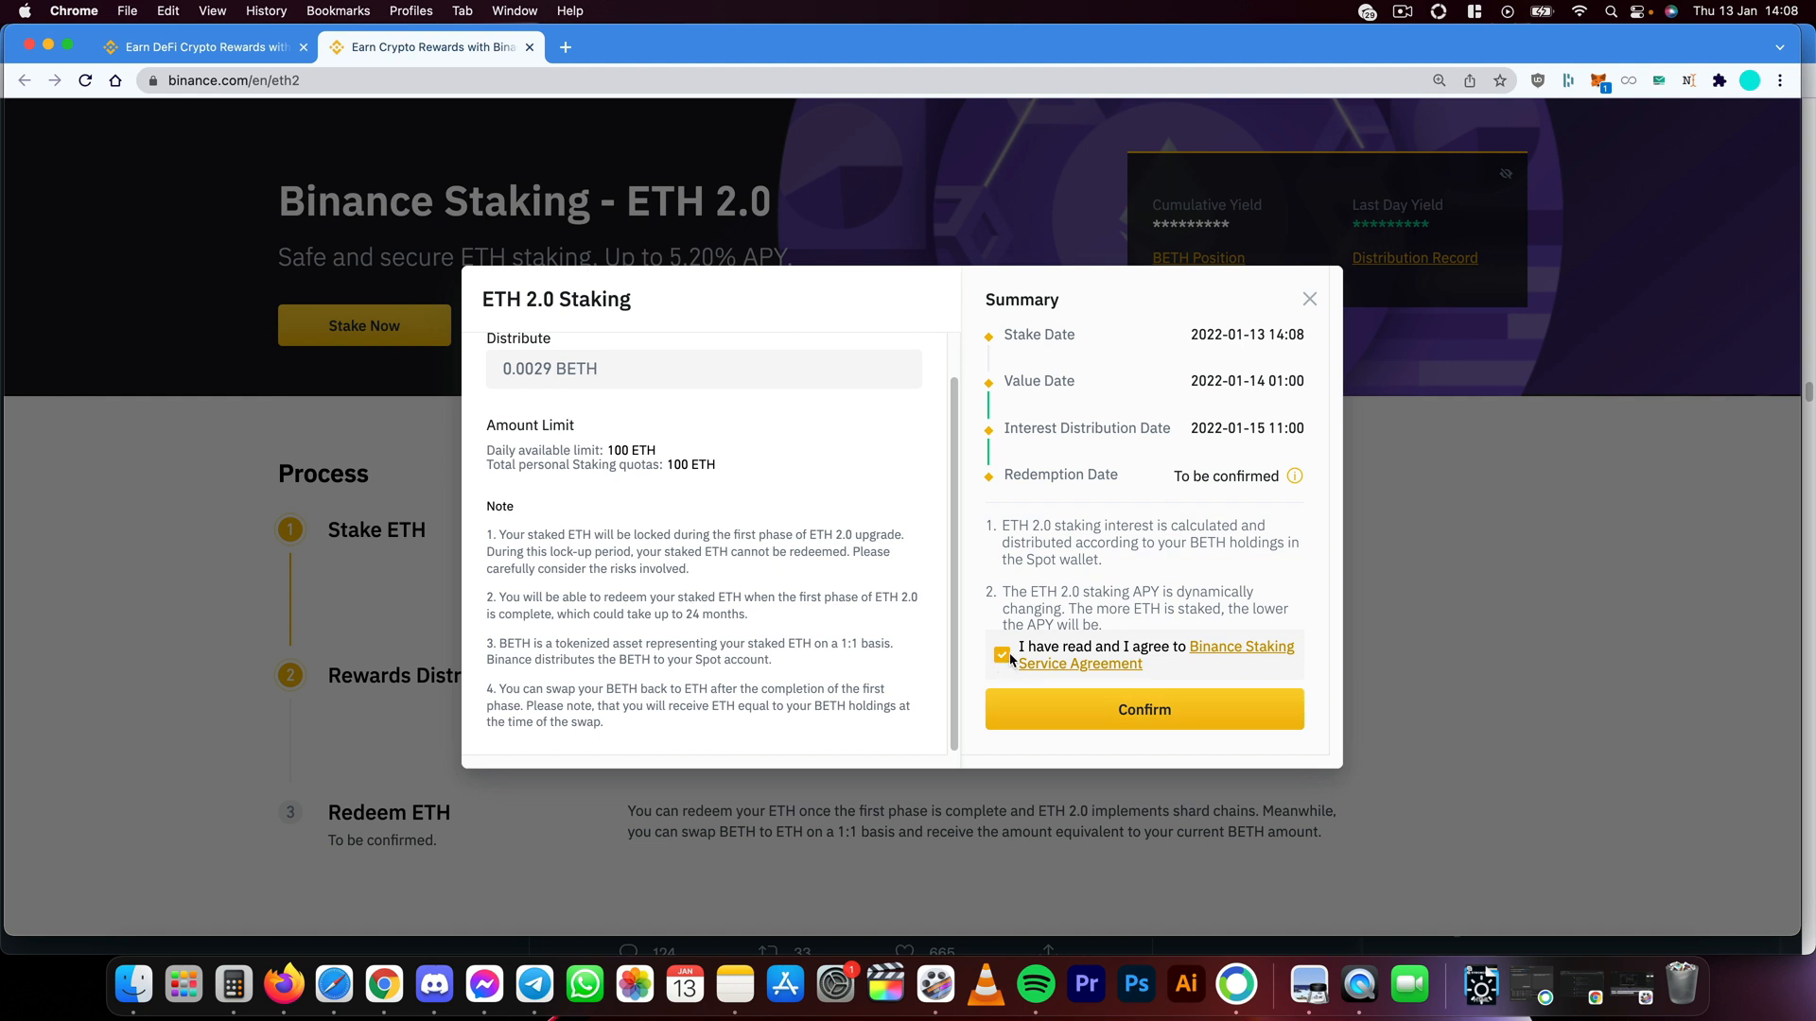
mouse_move(985, 571)
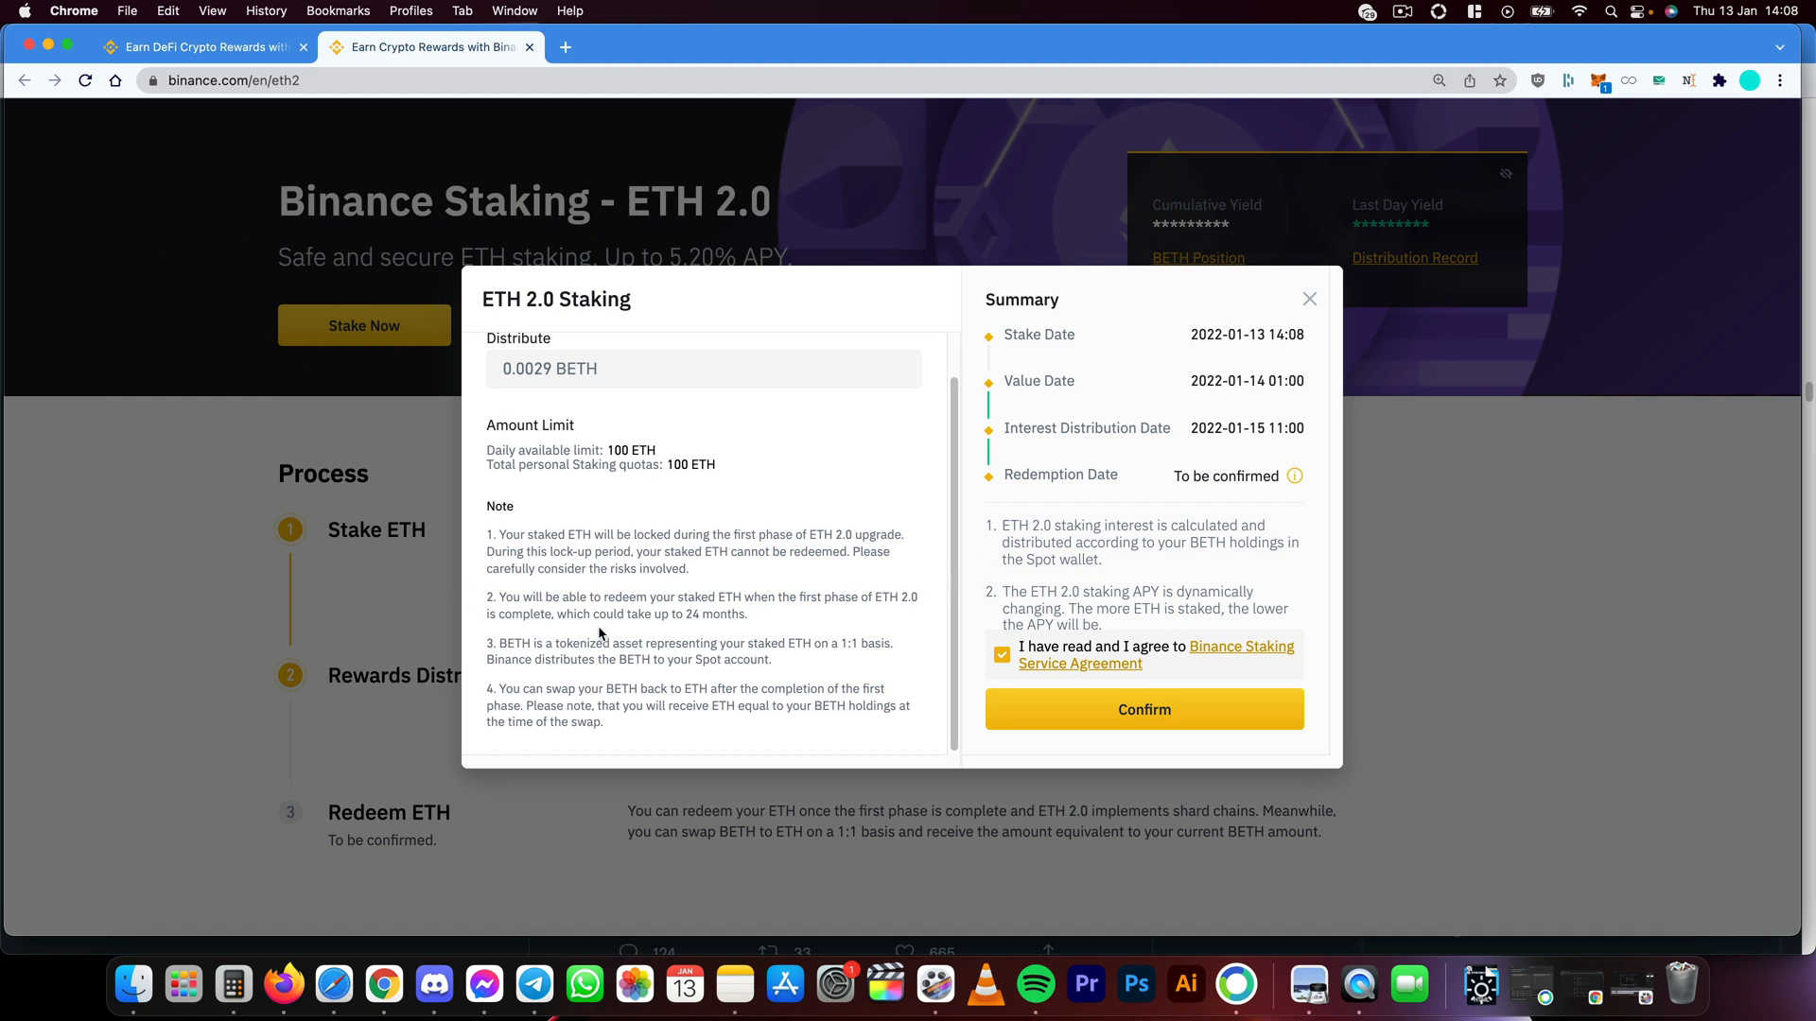
mouse_move(650, 600)
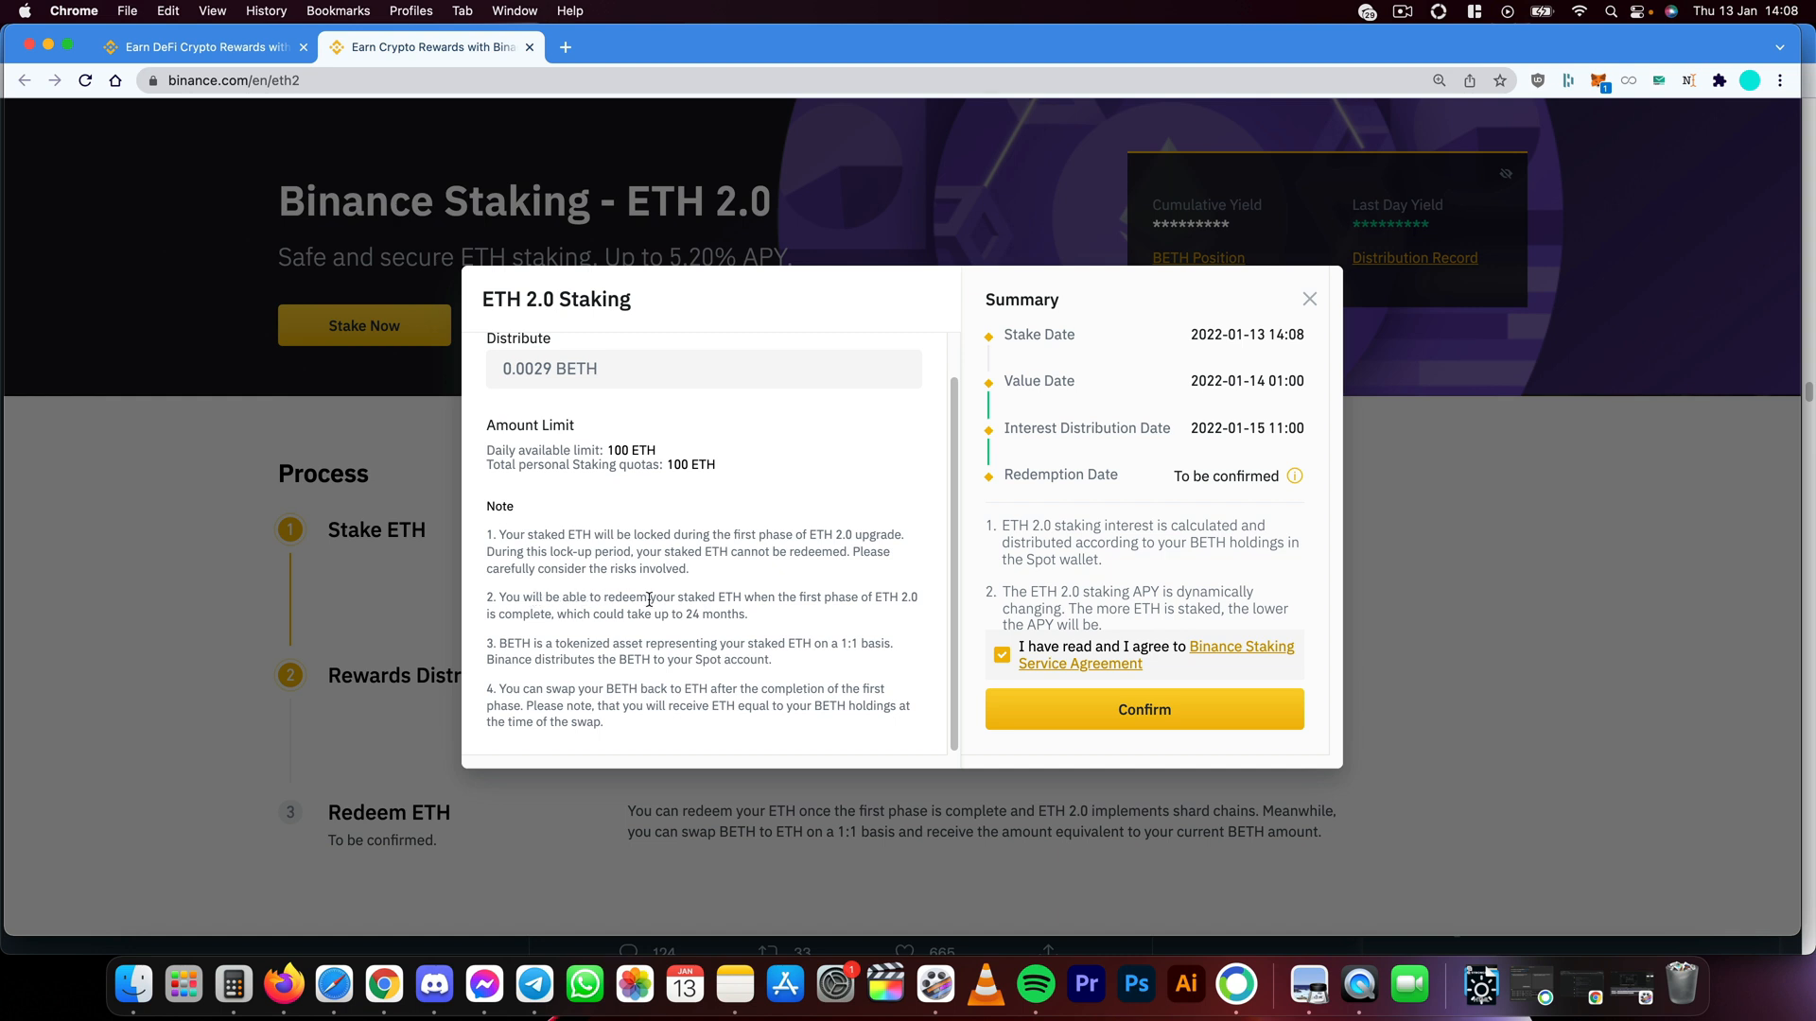
mouse_move(872, 597)
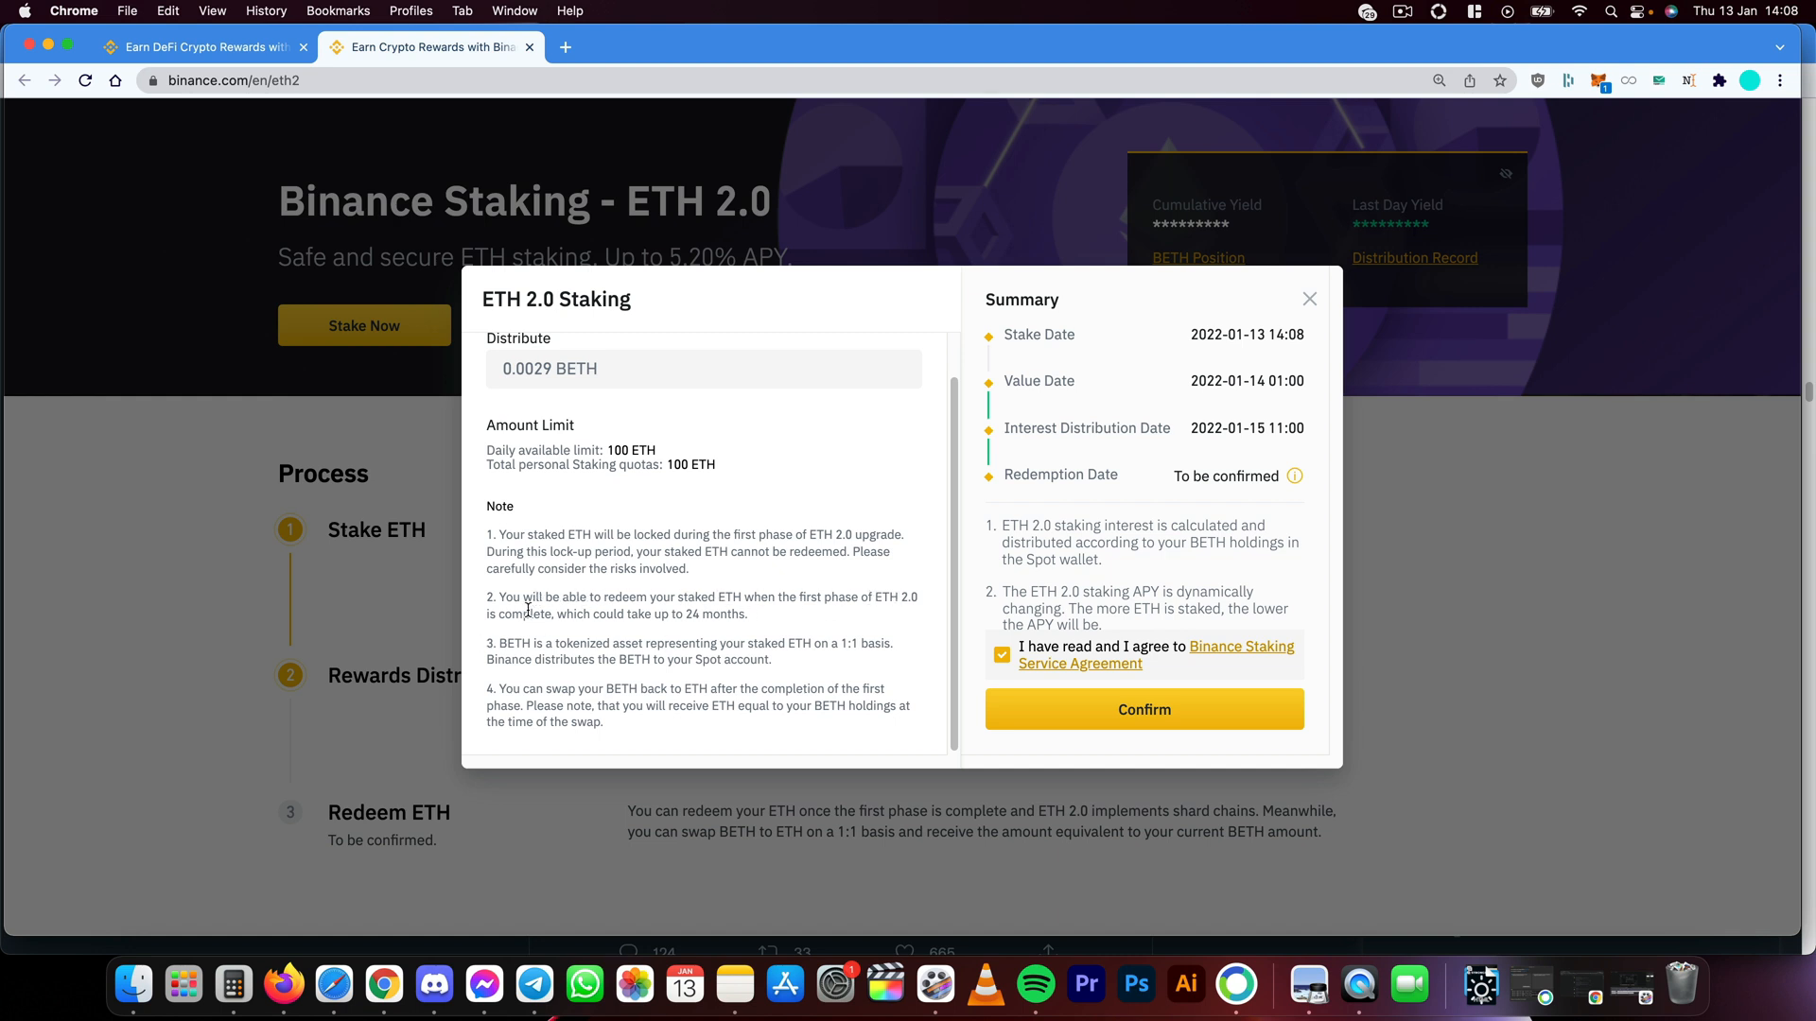
mouse_move(544, 607)
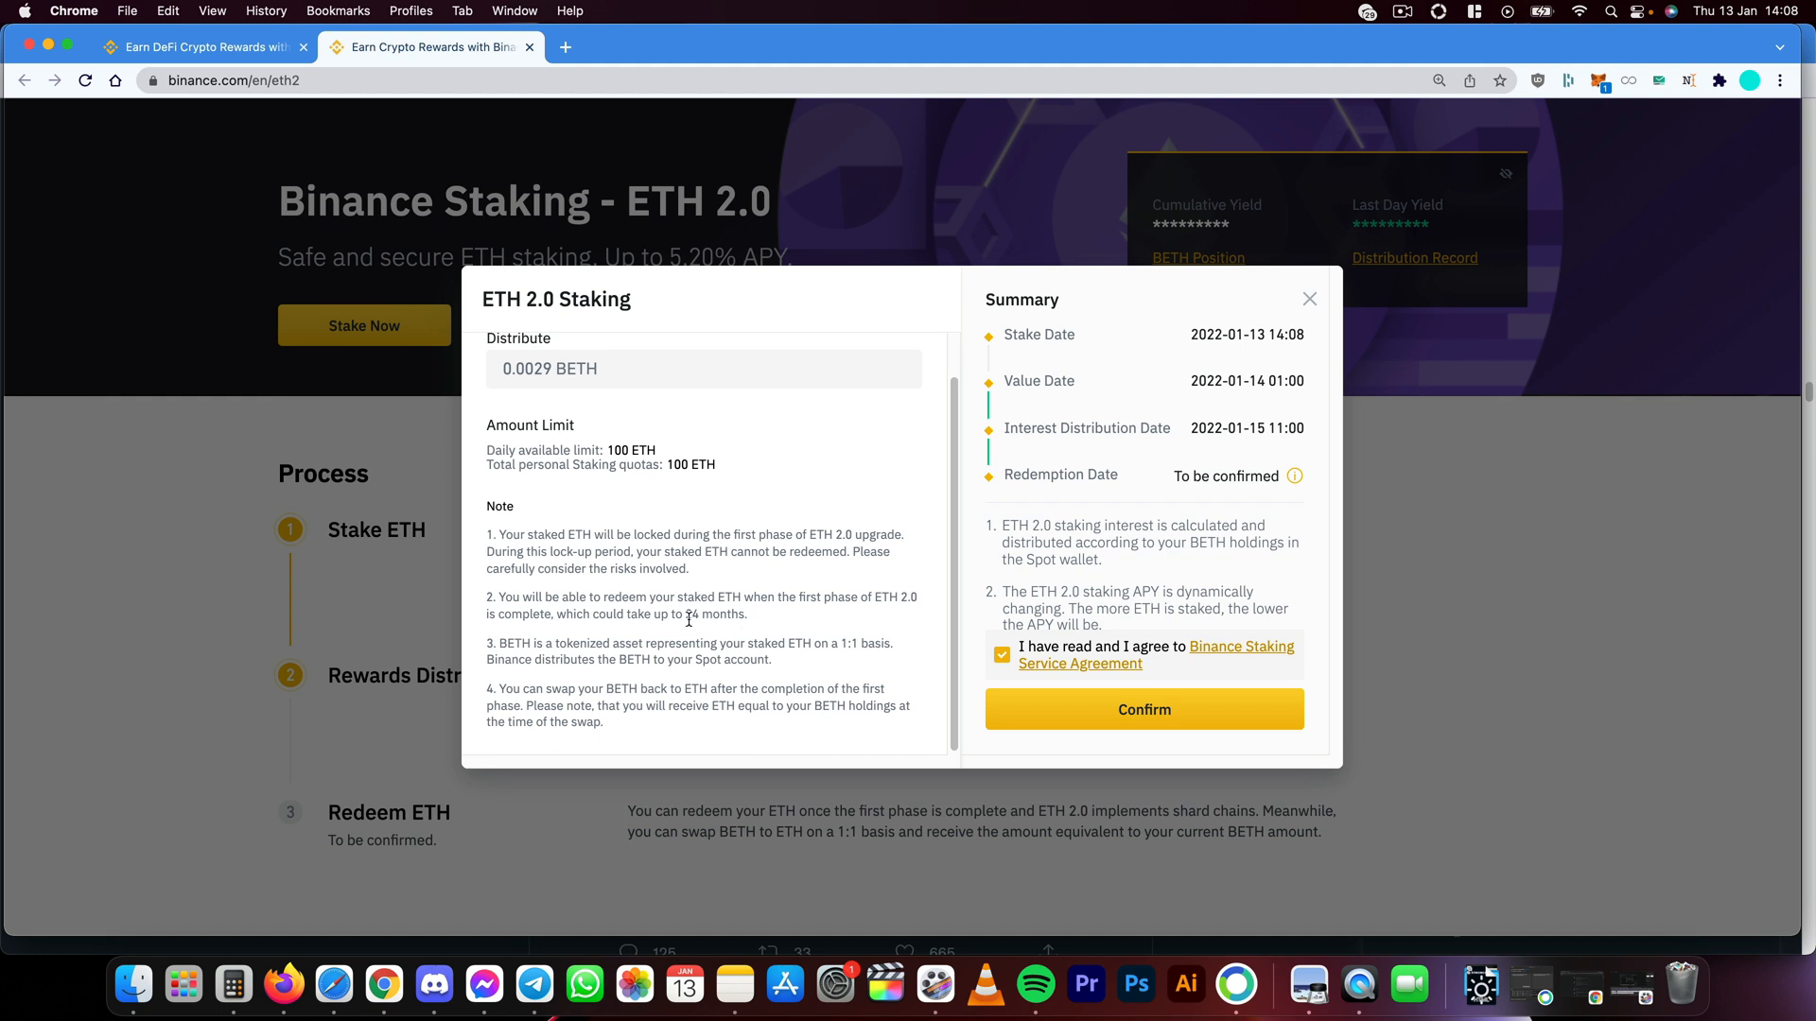
mouse_move(1127, 745)
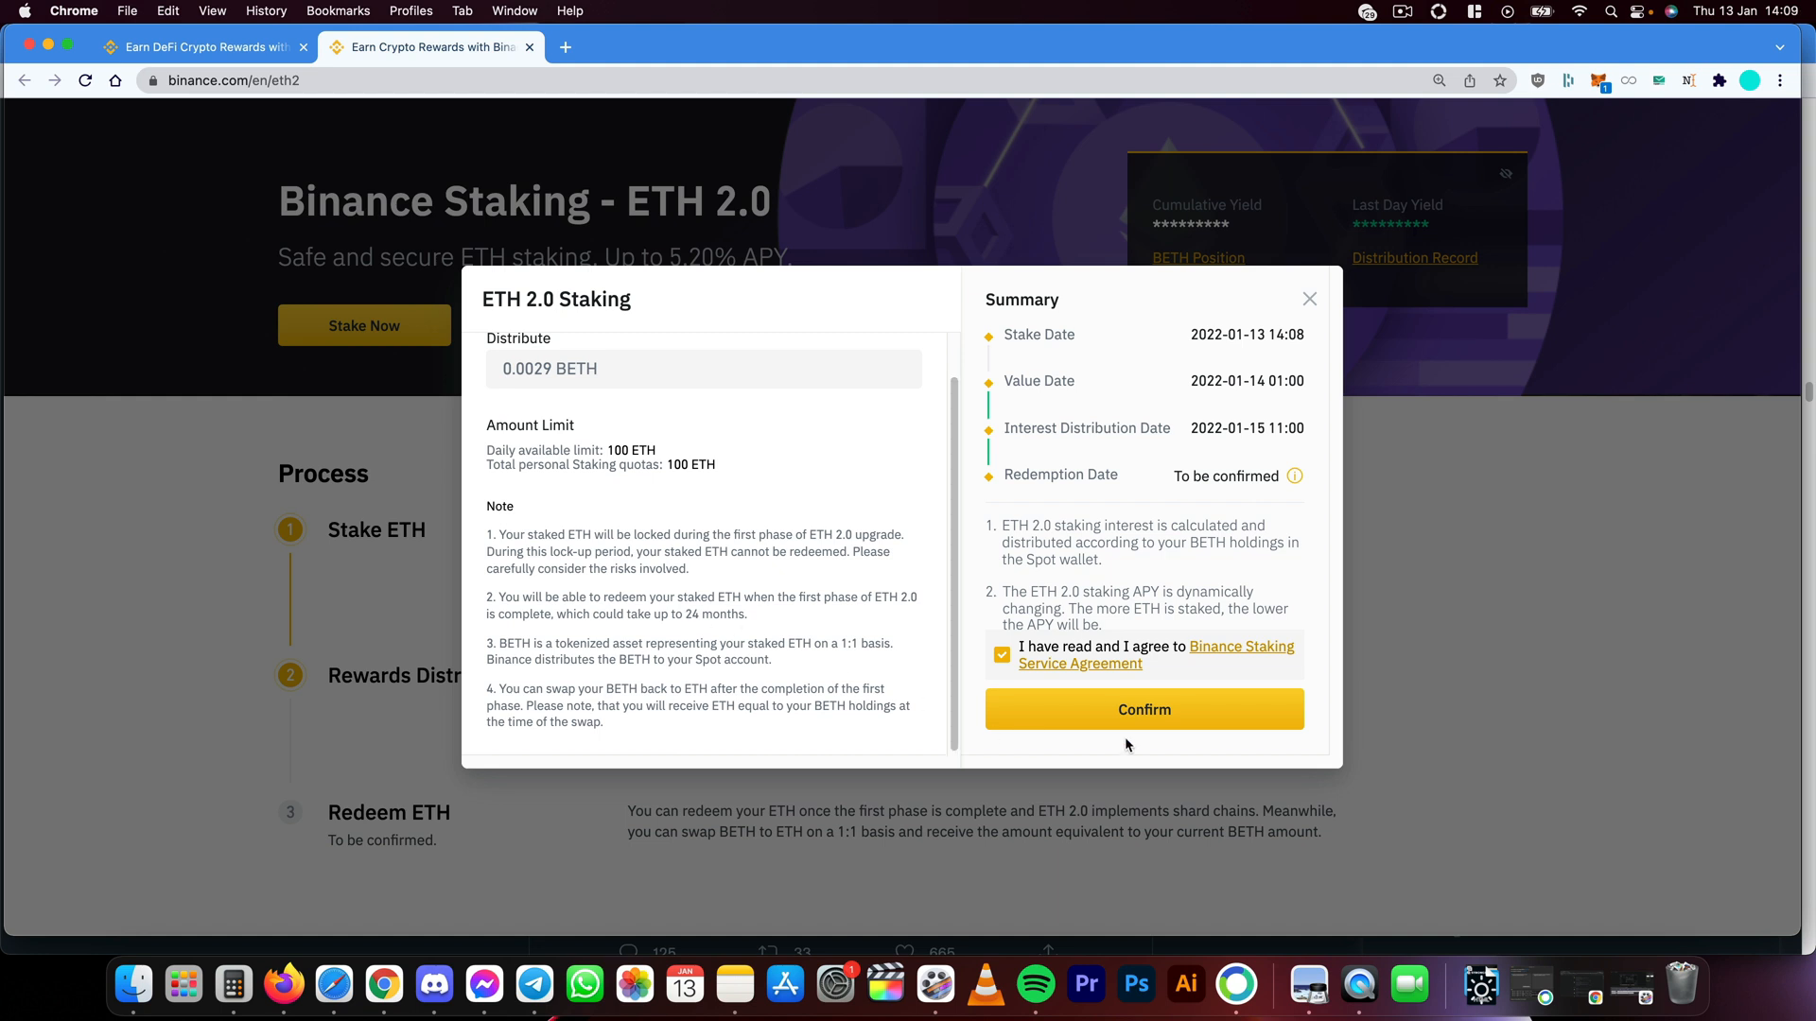
mouse_move(794, 592)
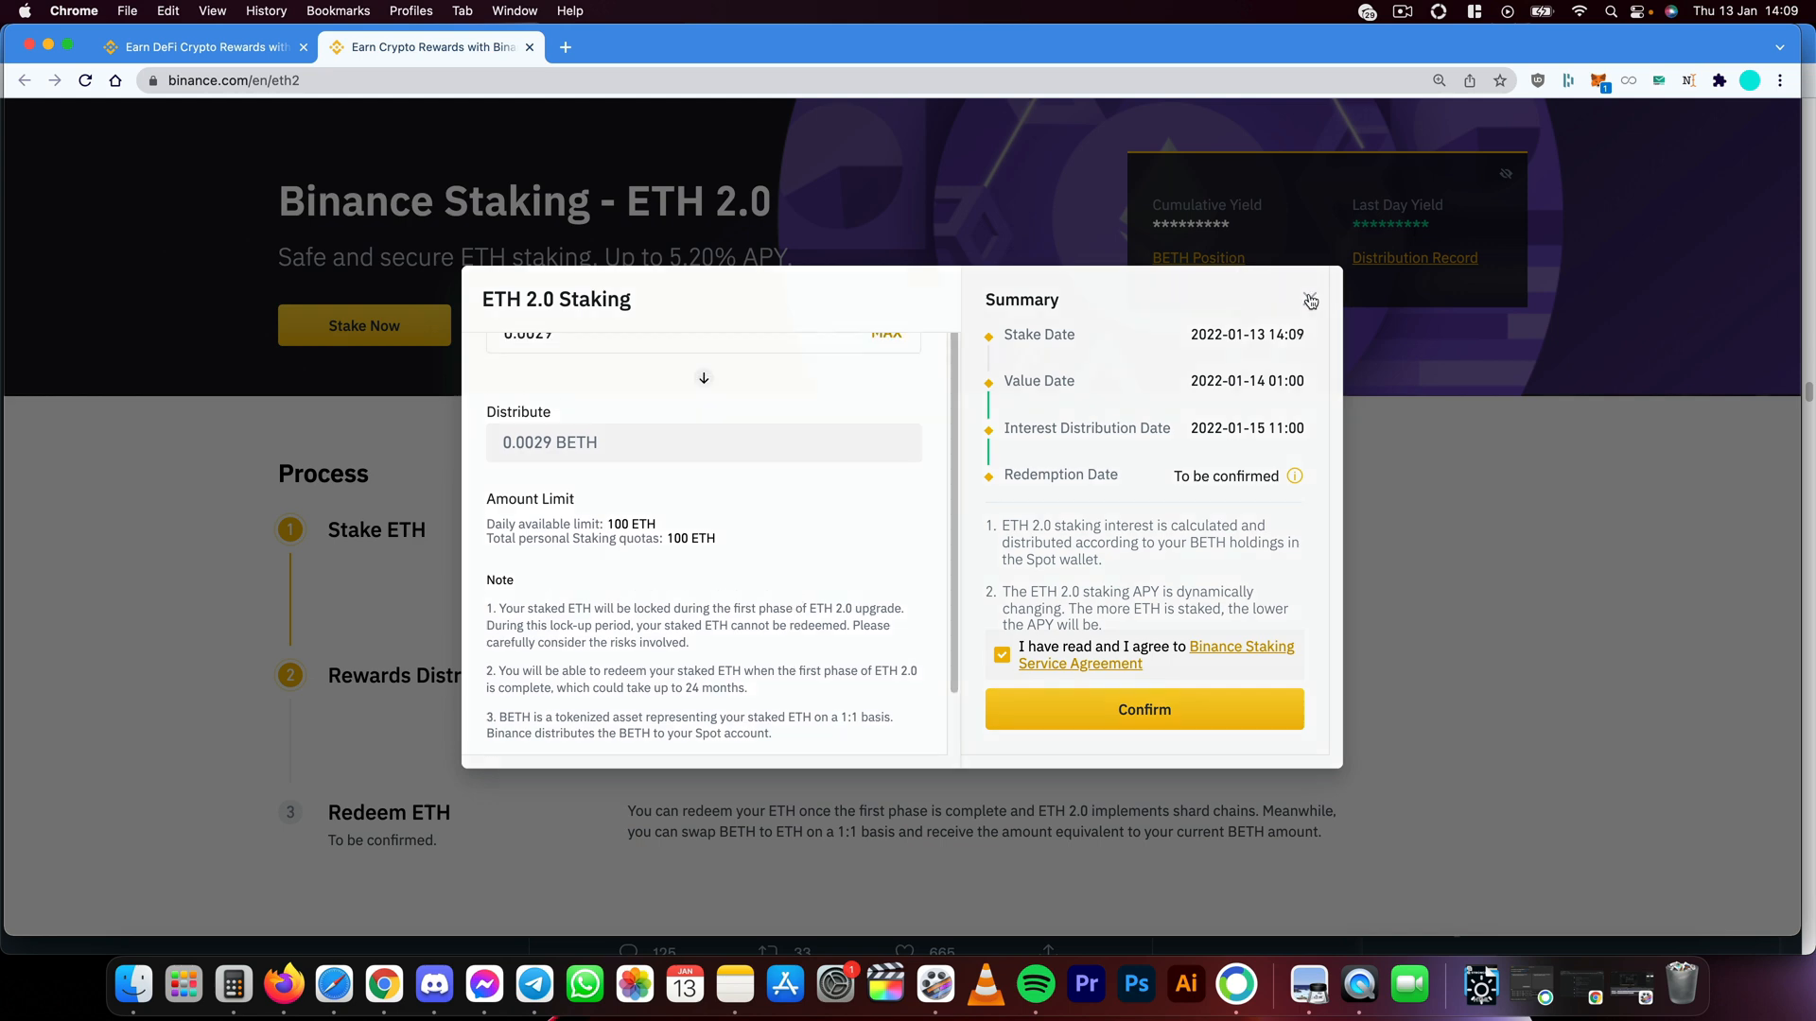
- Close the ETH 2.0 Staking dialog without confirming the stake
click(1311, 301)
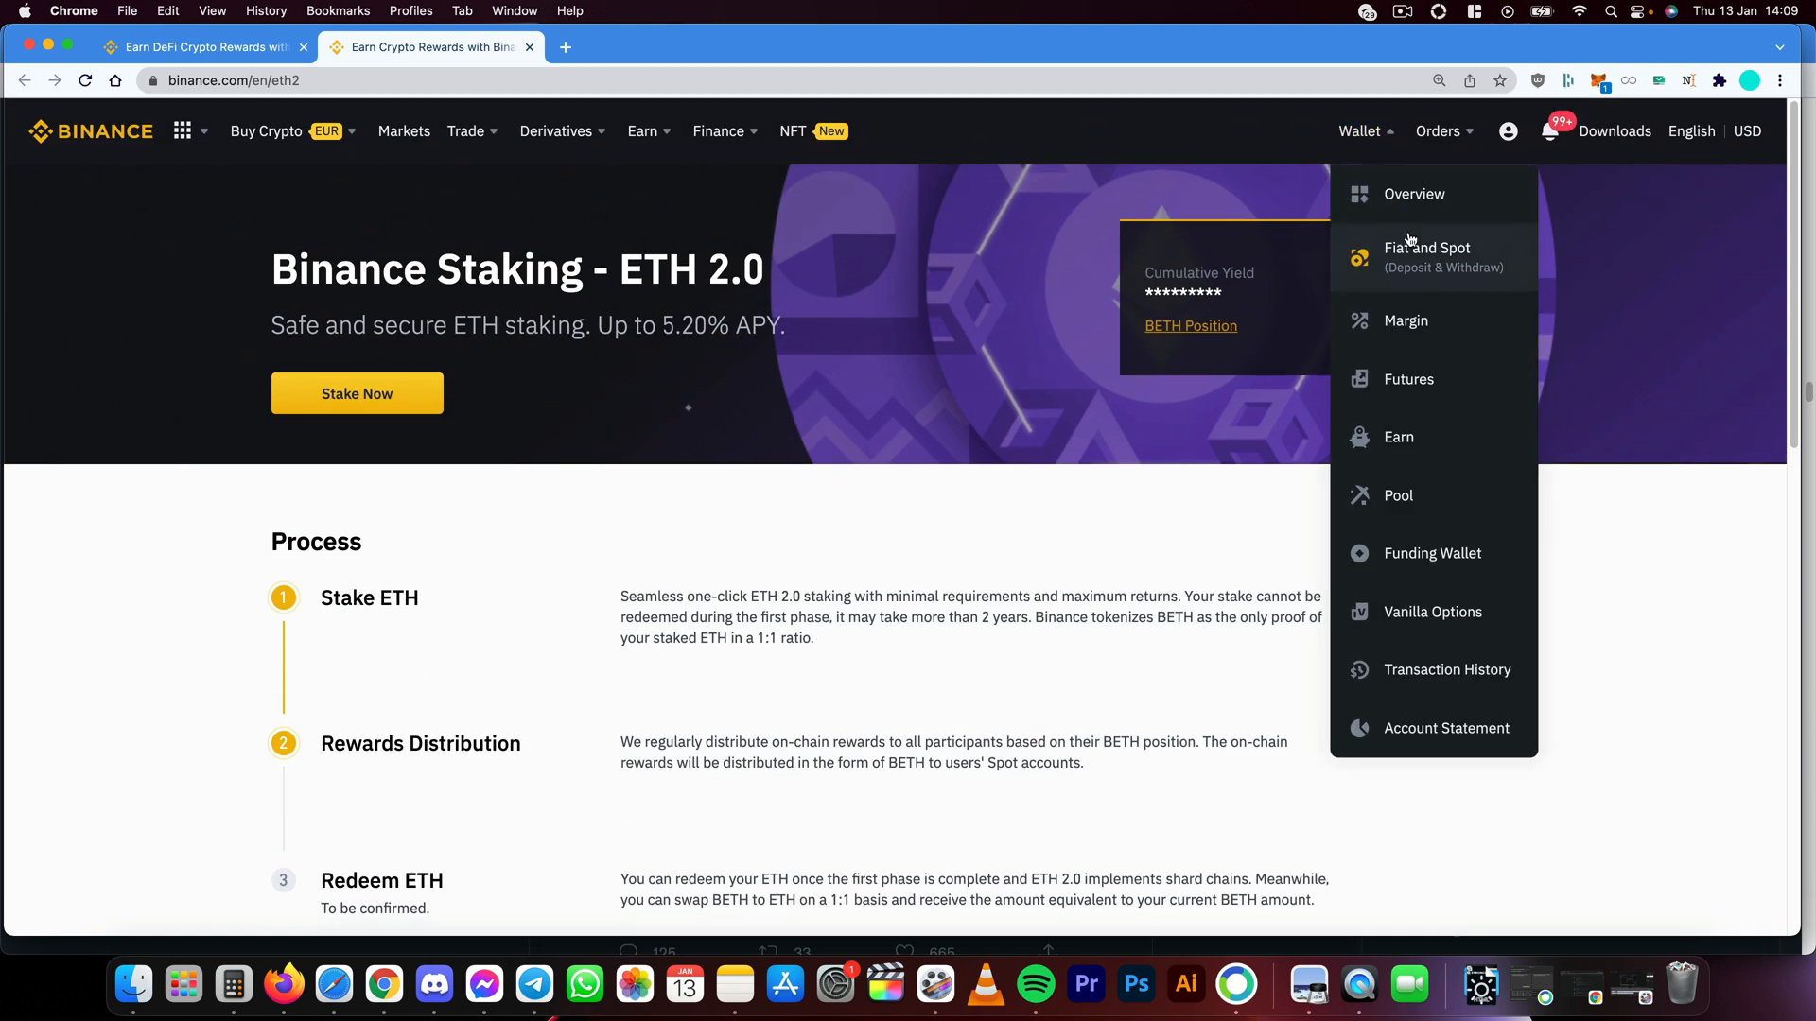